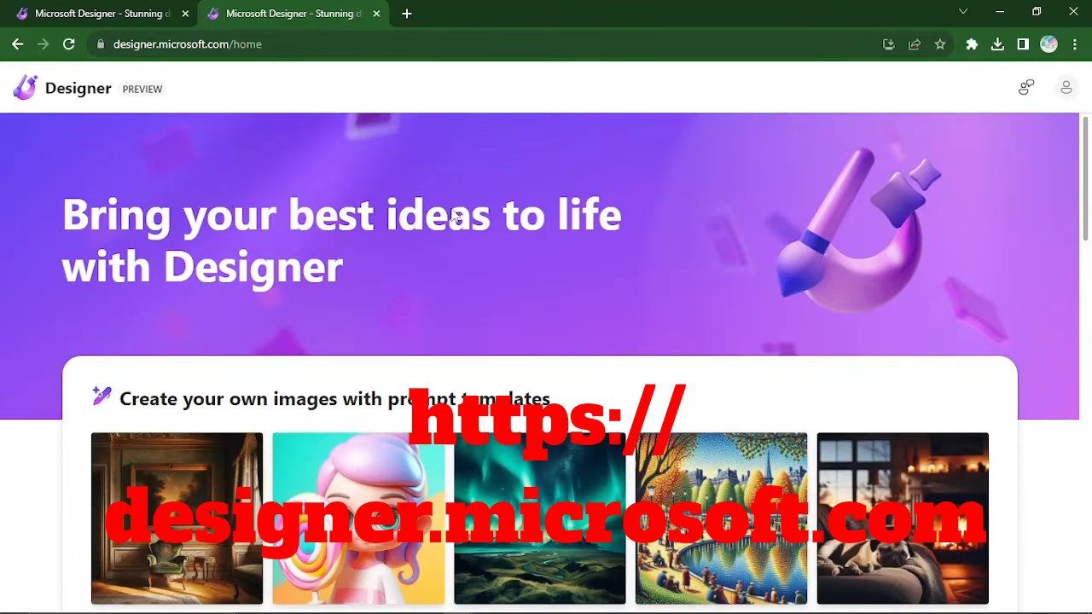
Step: Launch the Image Creator from its card on the Designer home page
scroll("down", 3)
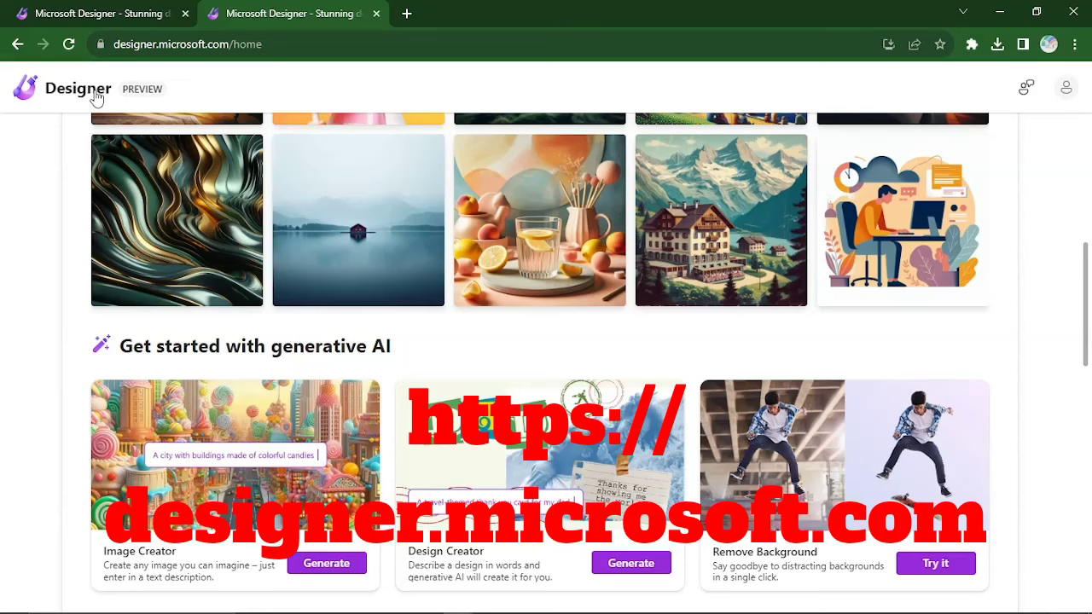
scroll("up", 3)
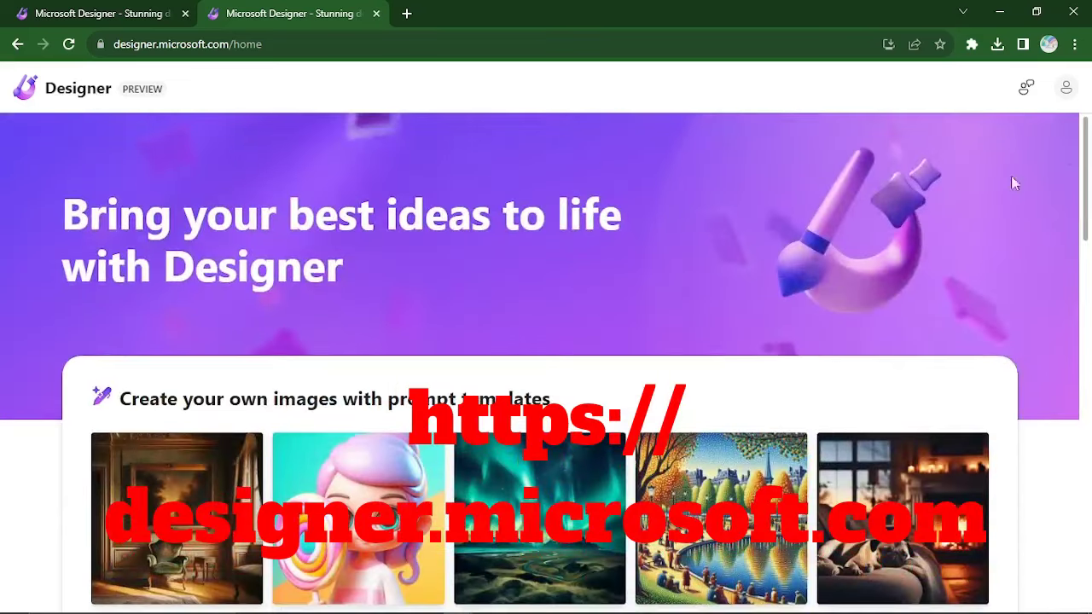
scroll("down", 3)
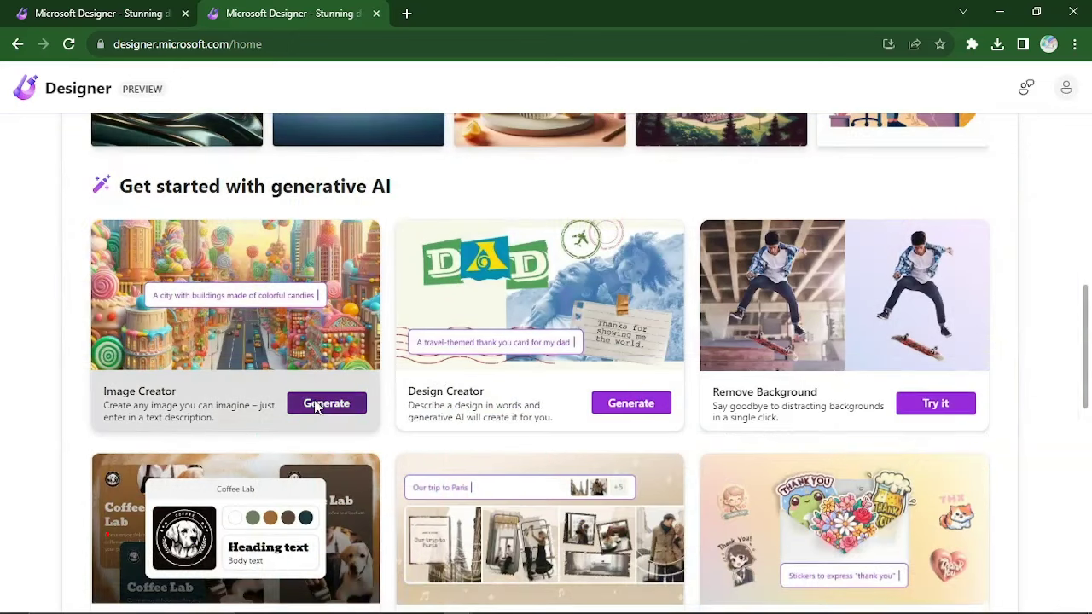
left_click(326, 402)
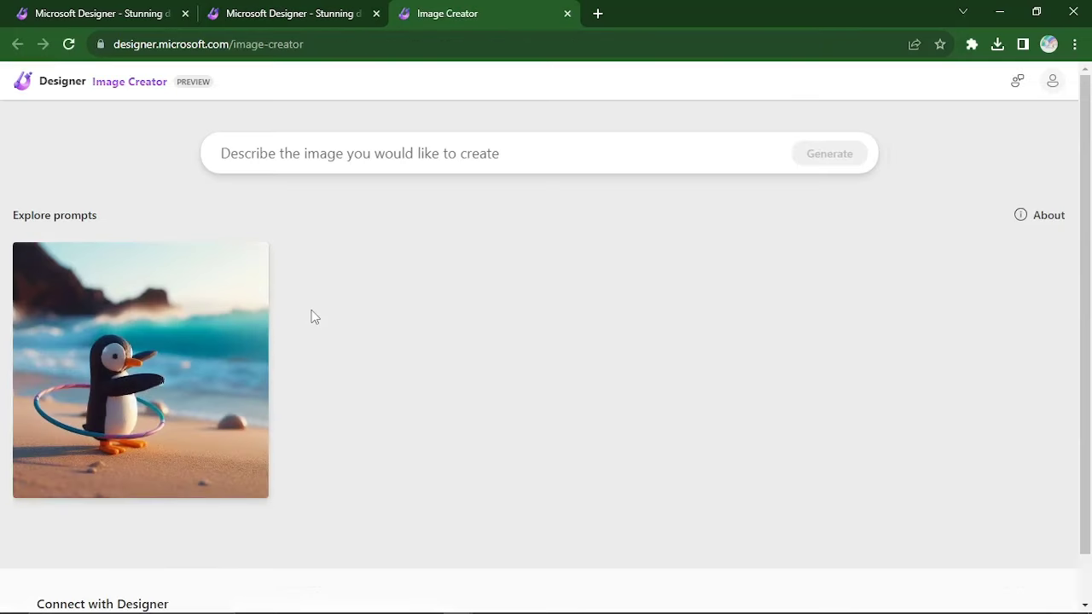
Step: Browse the Explore prompts gallery and focus the empty image description box
scroll("down", 3)
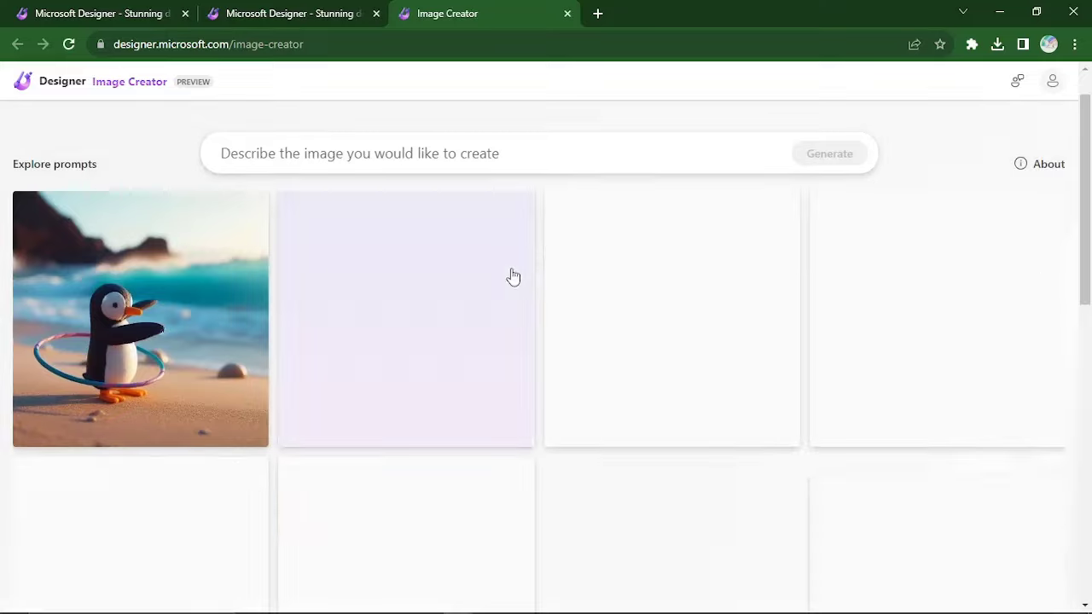
scroll("down", 3)
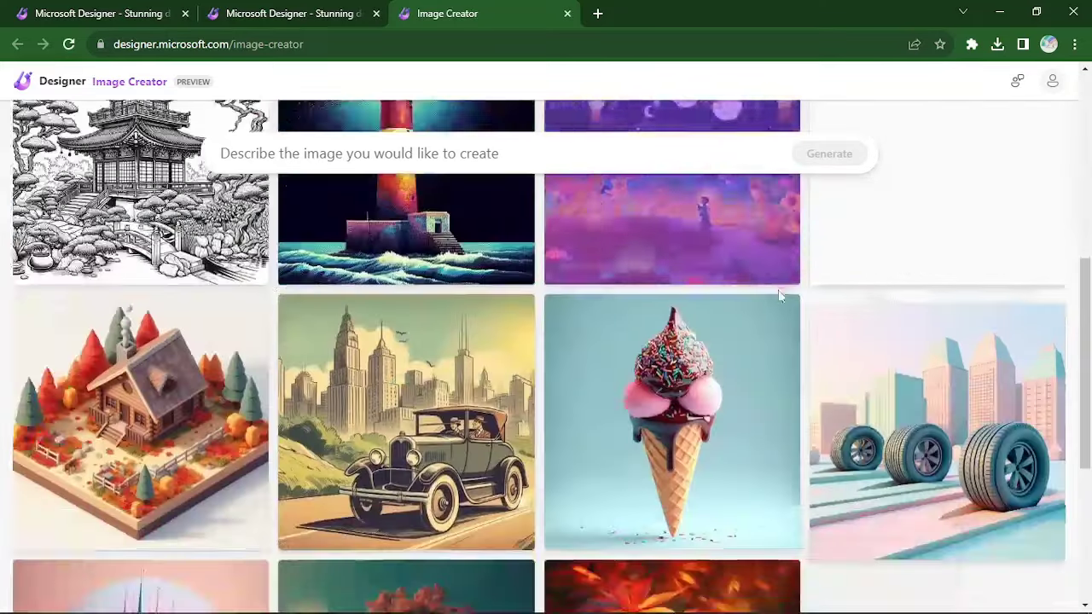
scroll("up", 3)
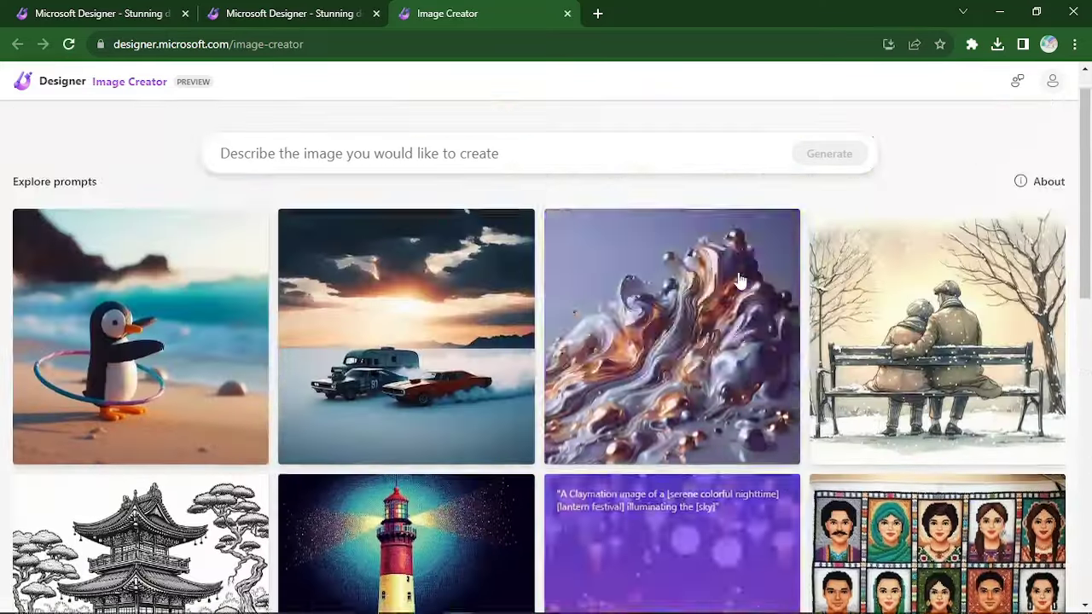
left_click(478, 154)
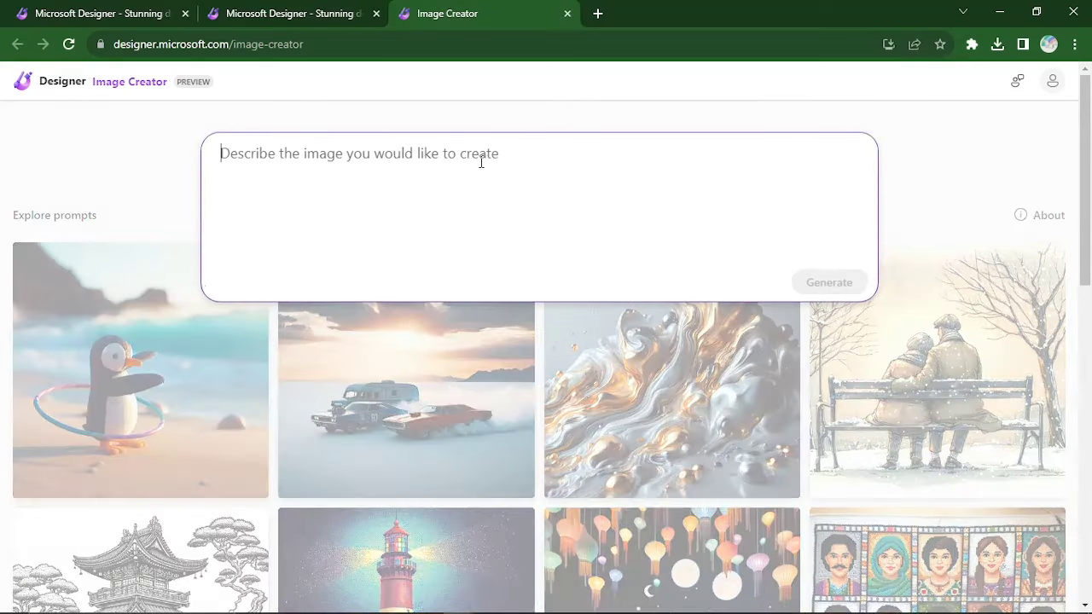
Step: Generate from the prompt 'Generate a coloring page of a beautiful lady, holding a dog pet'
type("Generate a")
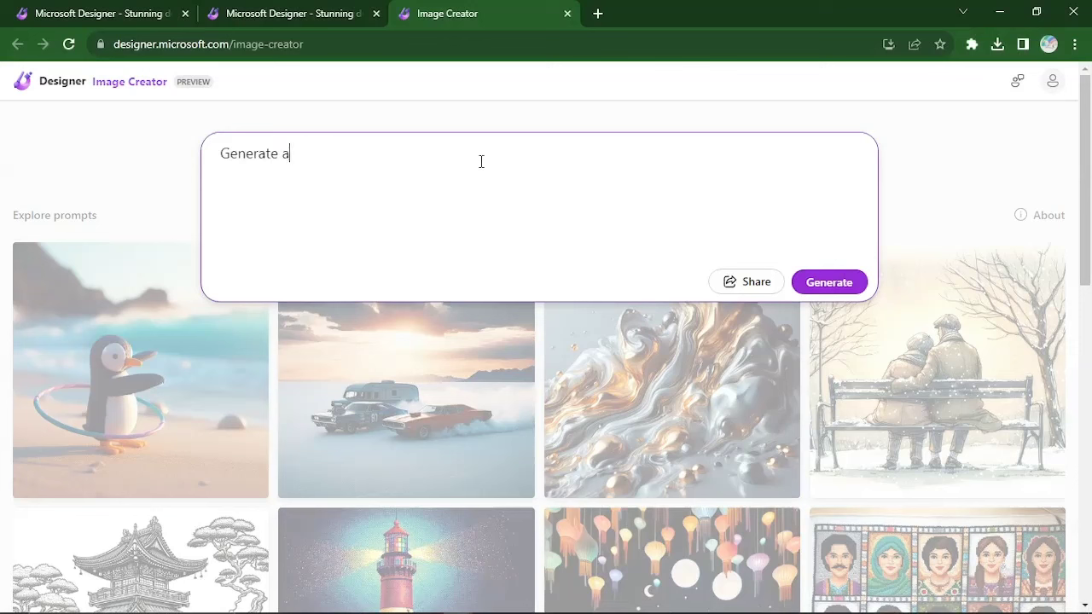
type("colorin gpage of")
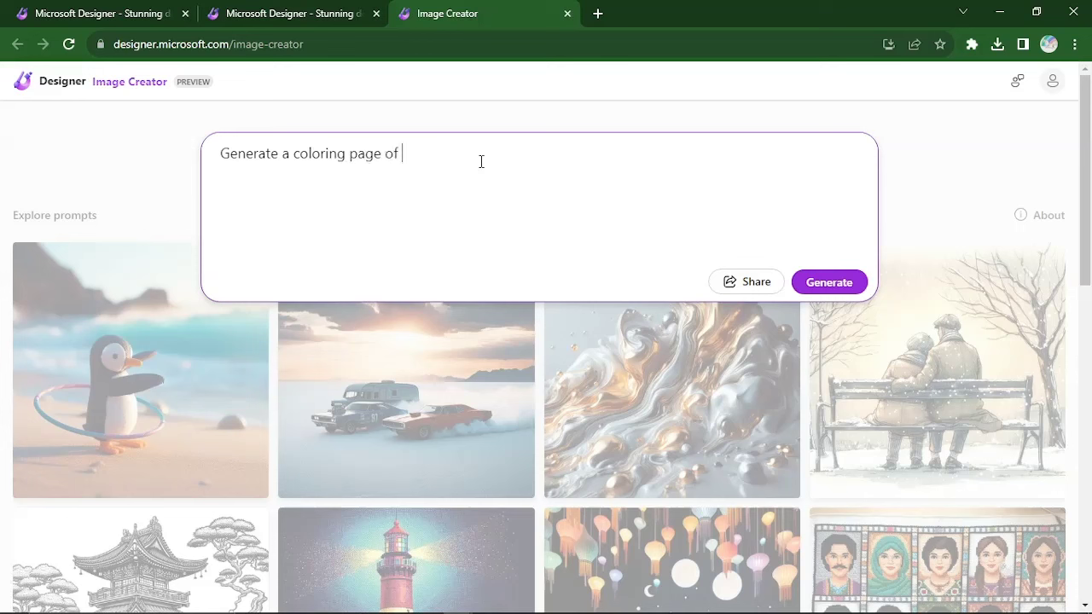
type("a beauti")
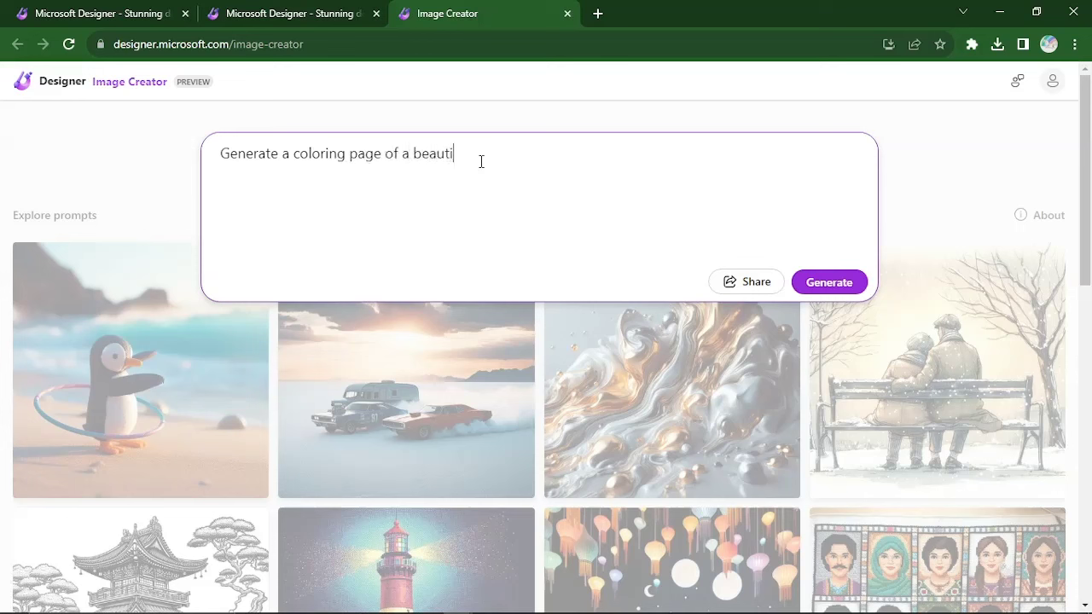
type("ful lady,")
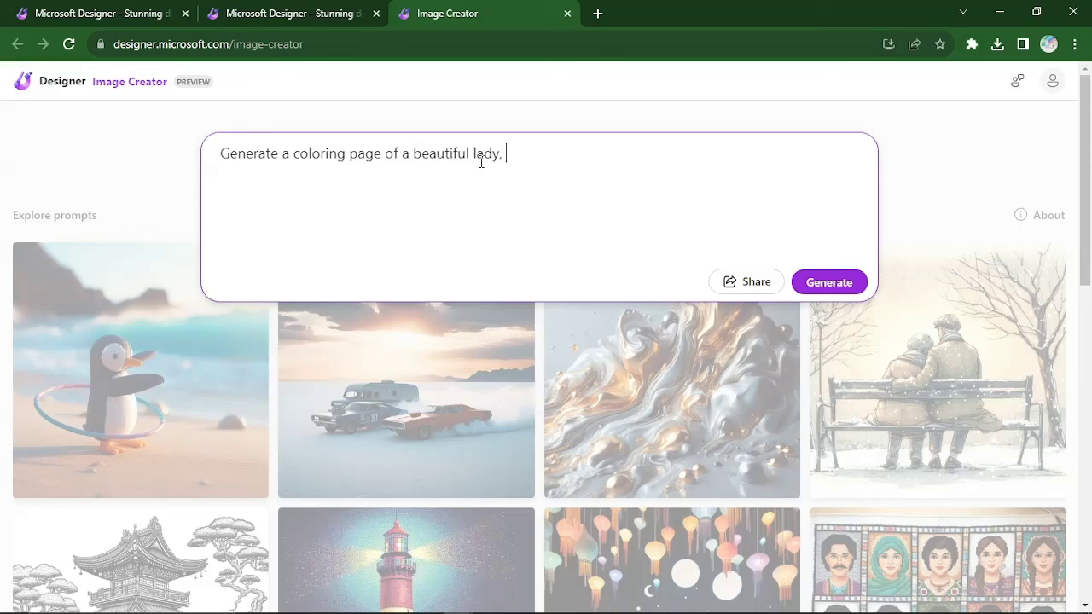
type("holding h")
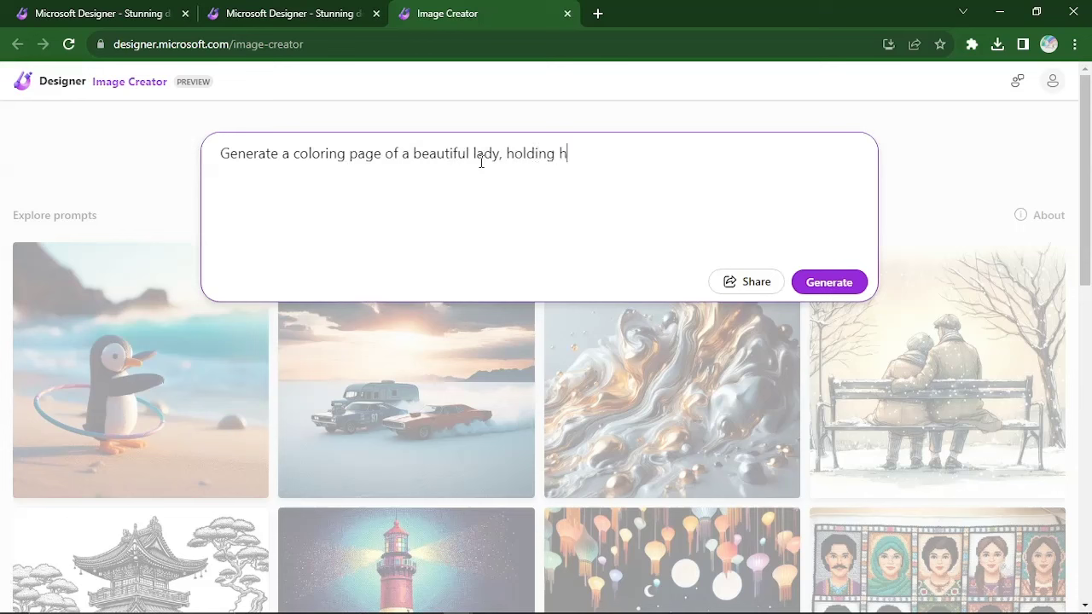
type("a d")
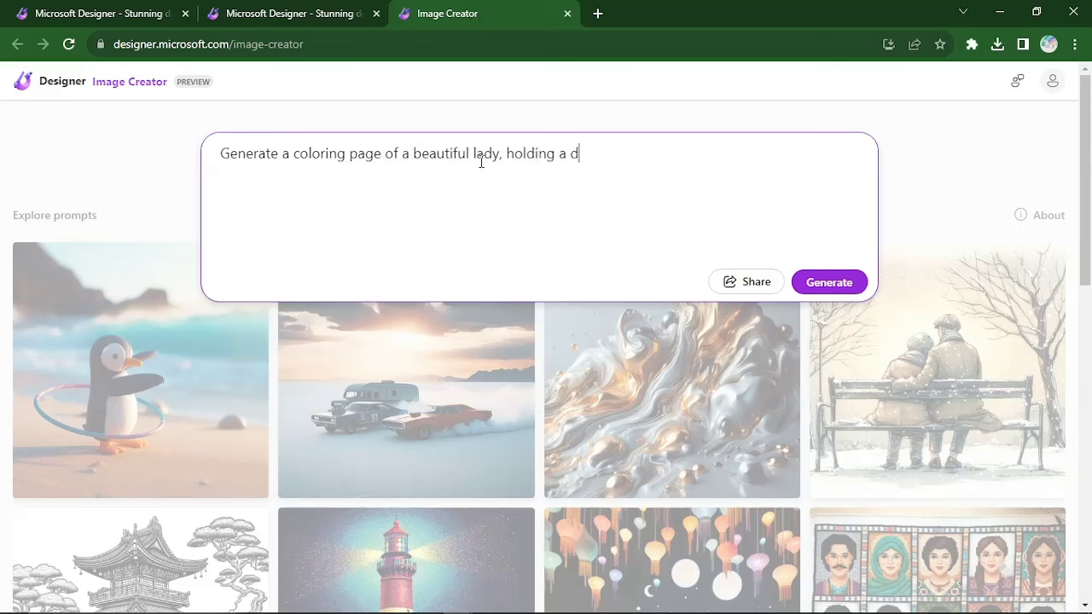
type("og pet")
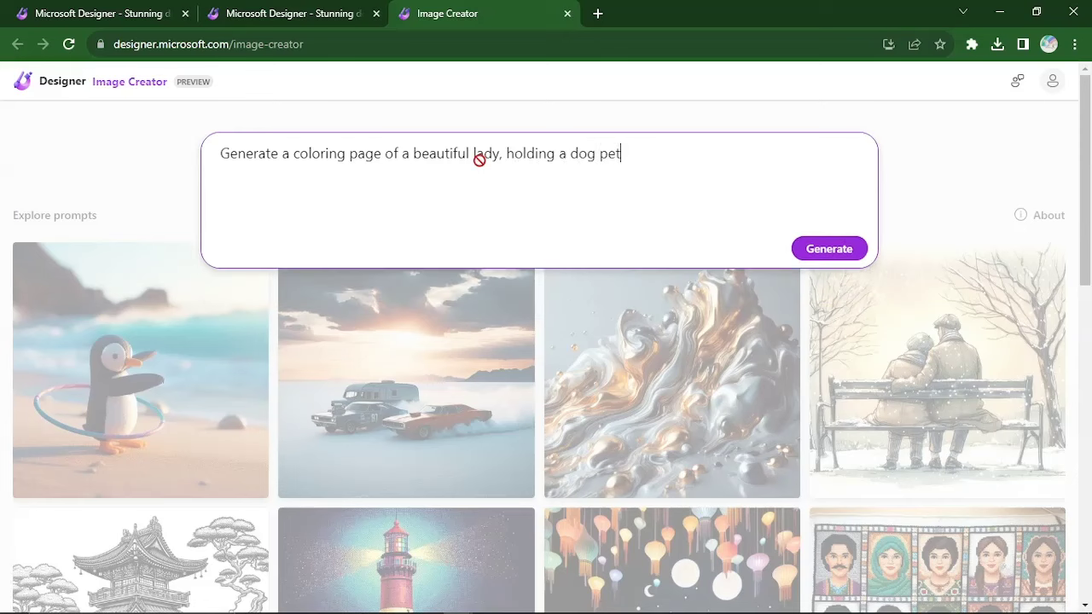
left_click(829, 249)
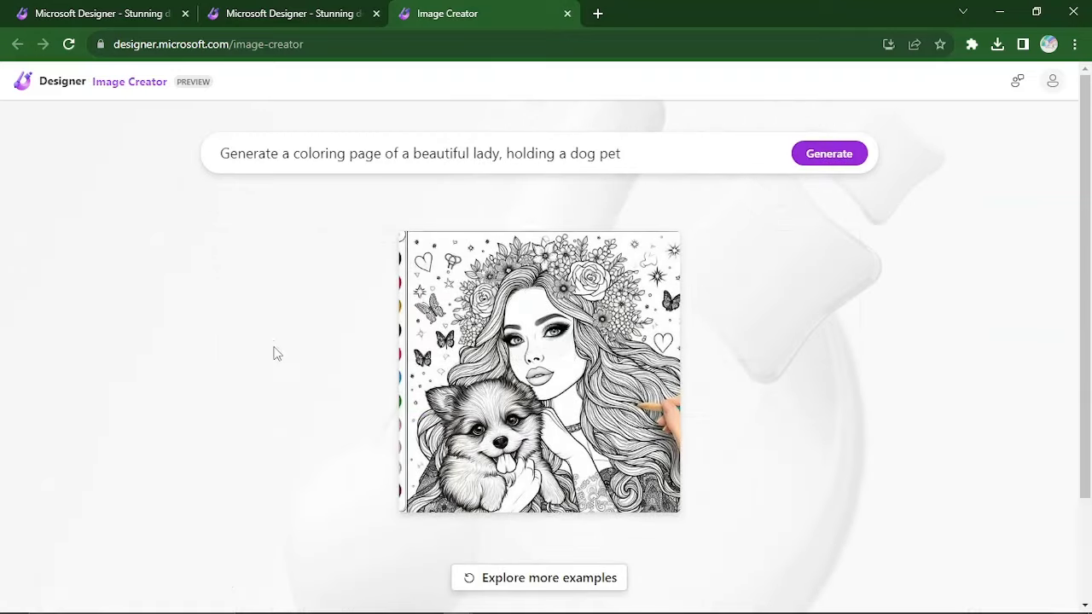
Step: Download the lady-with-dog coloring page from its detail view and close the view
left_click(539, 372)
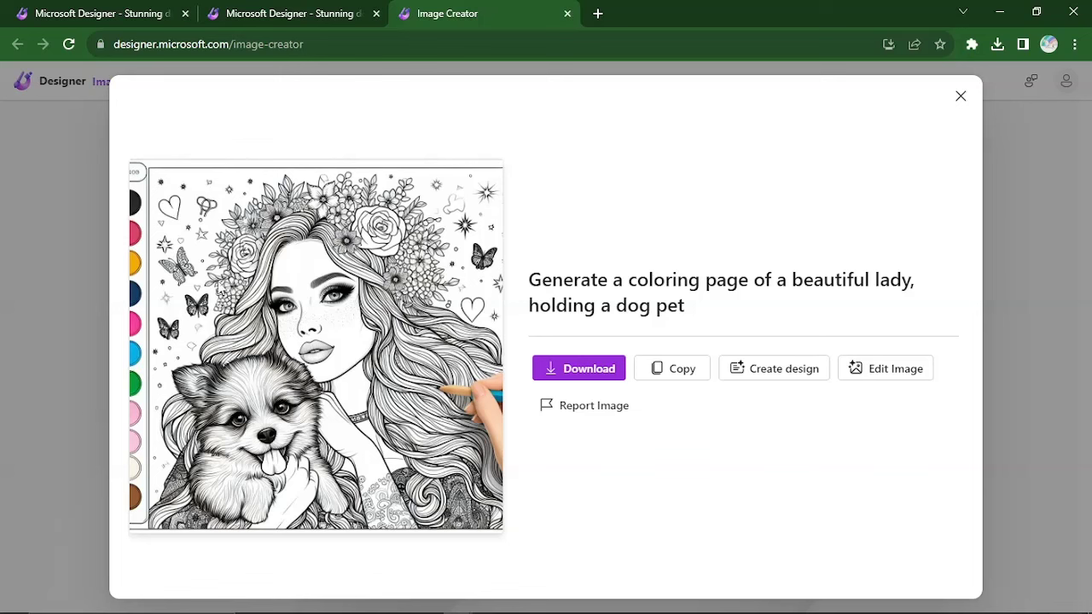
left_click(579, 369)
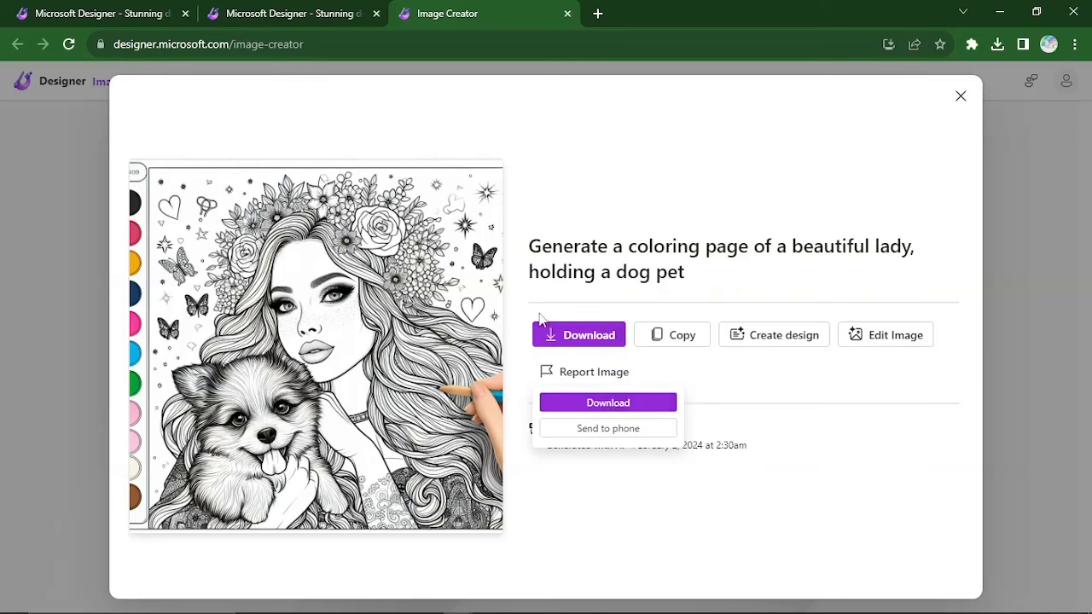
left_click(608, 403)
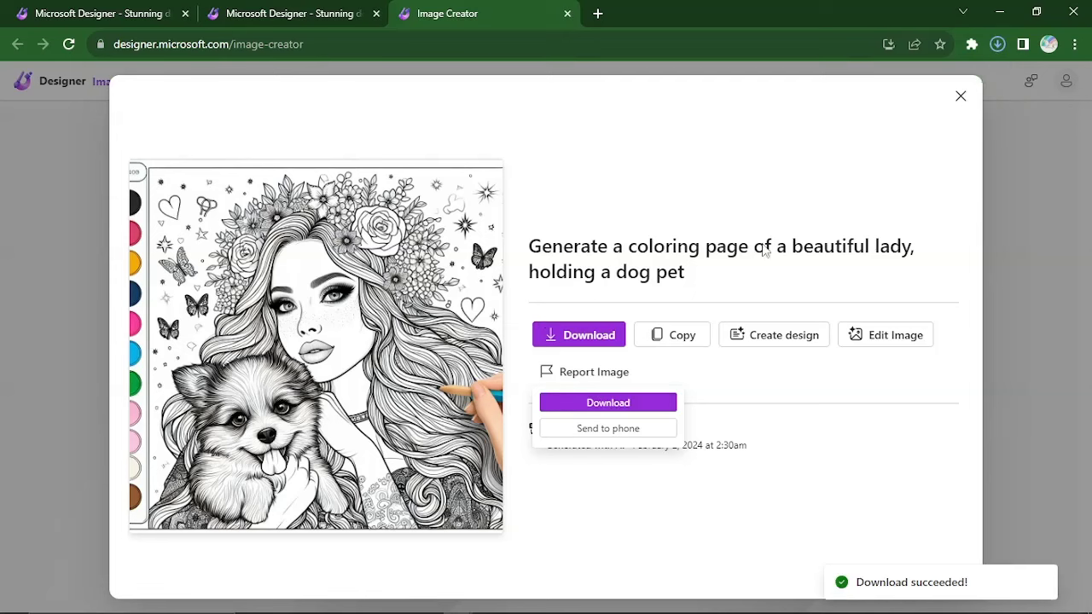
left_click(959, 96)
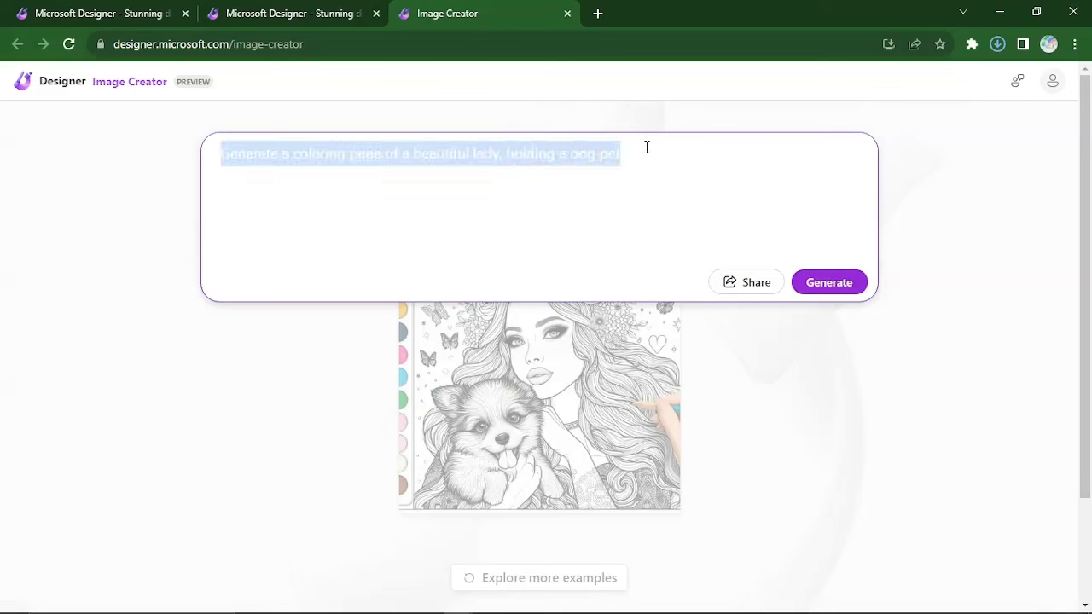
Step: Enter the prompt 'Generate a coloring page of the sun rising from the hills'
type("Gene")
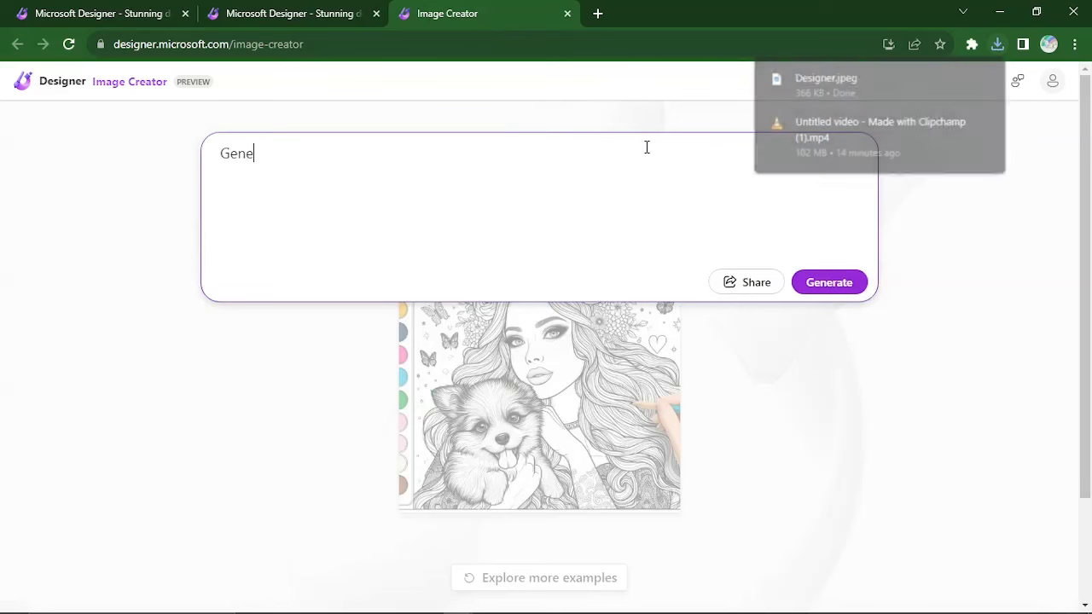
type("rate")
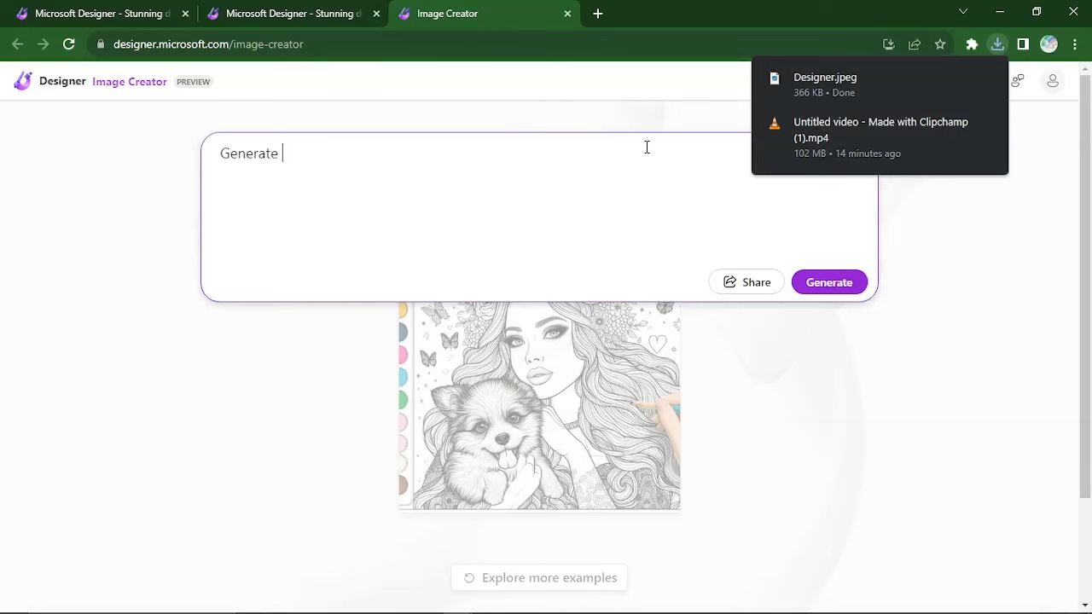
type("a co")
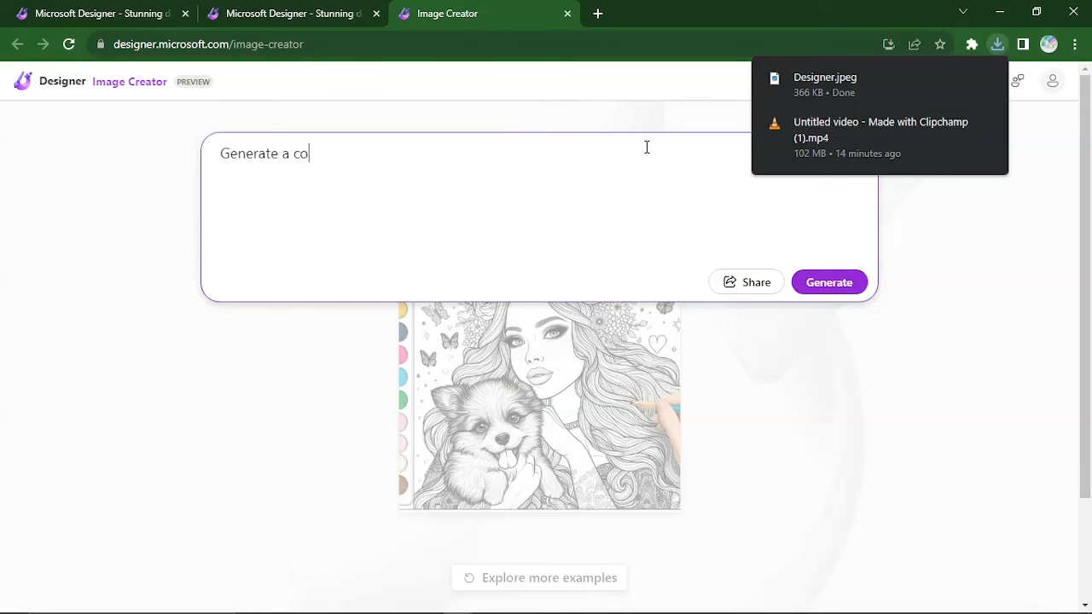
type("loring p")
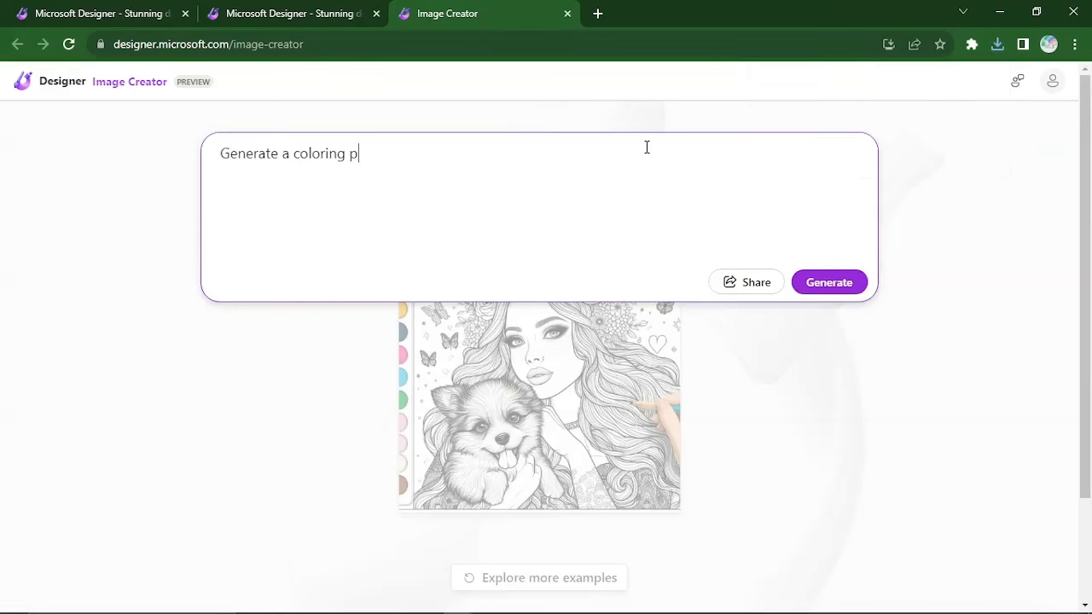
type("age of")
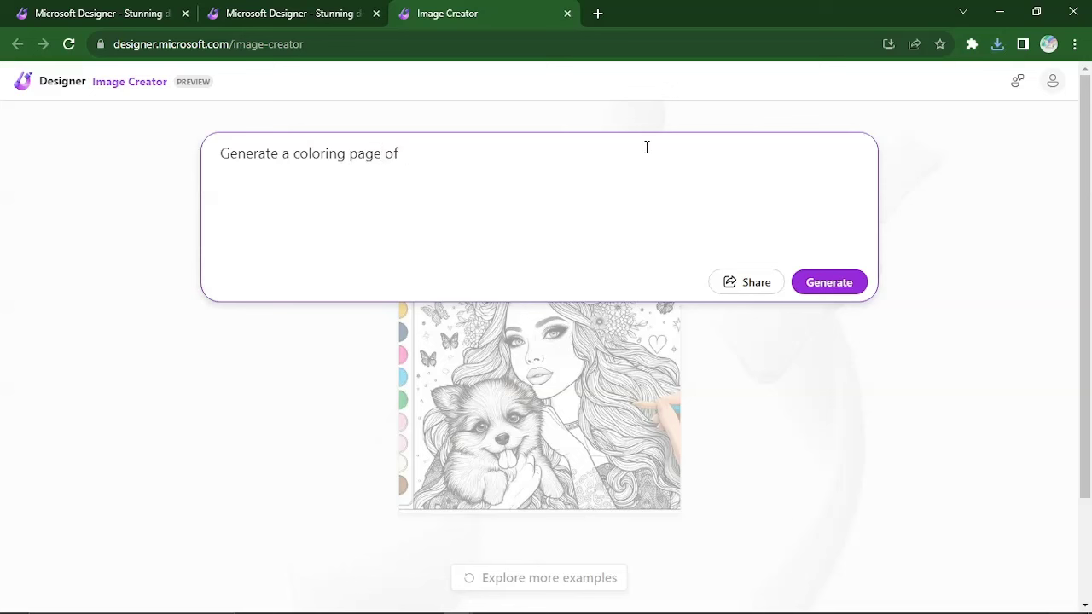
type("a")
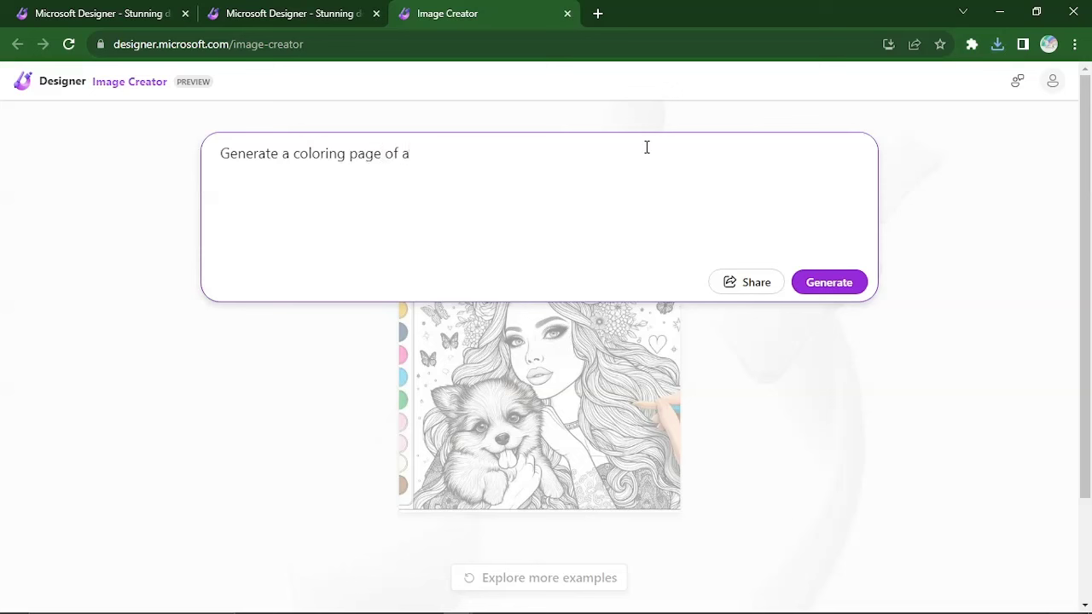
type("the sun")
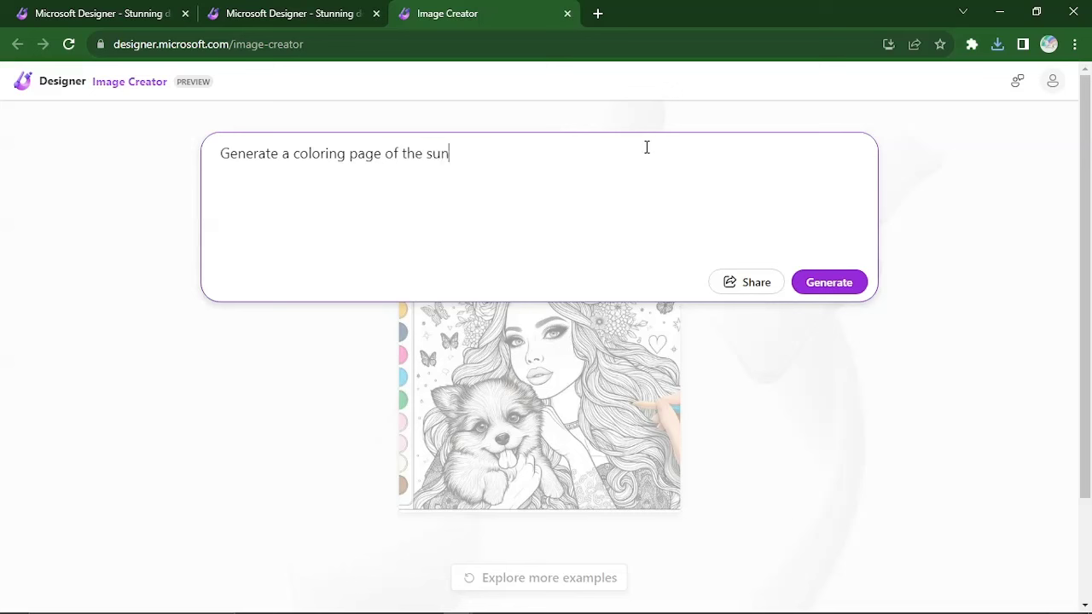
type("rising from")
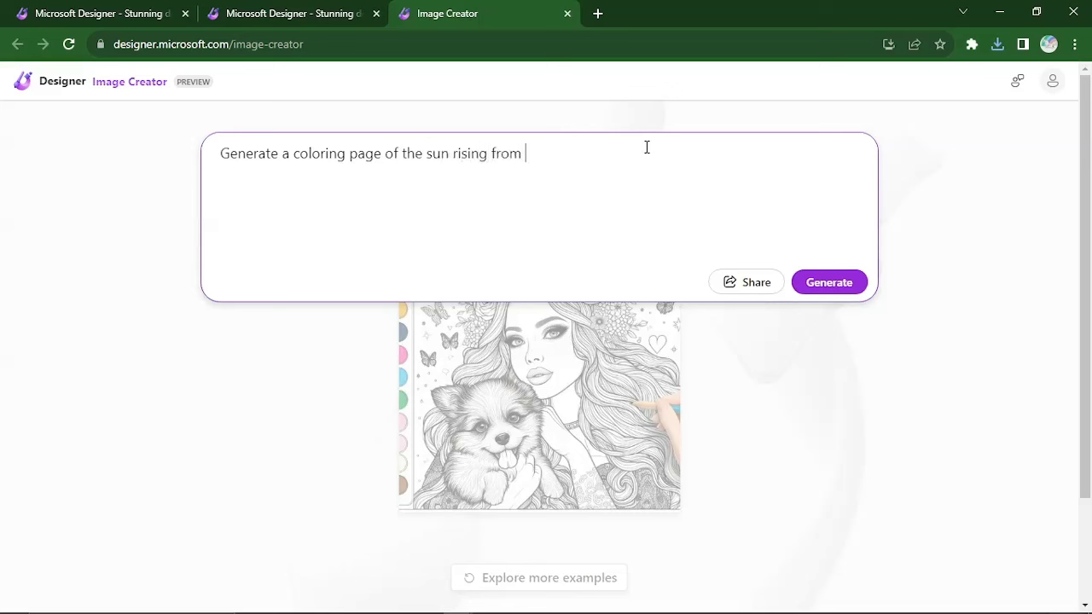
type("the hill")
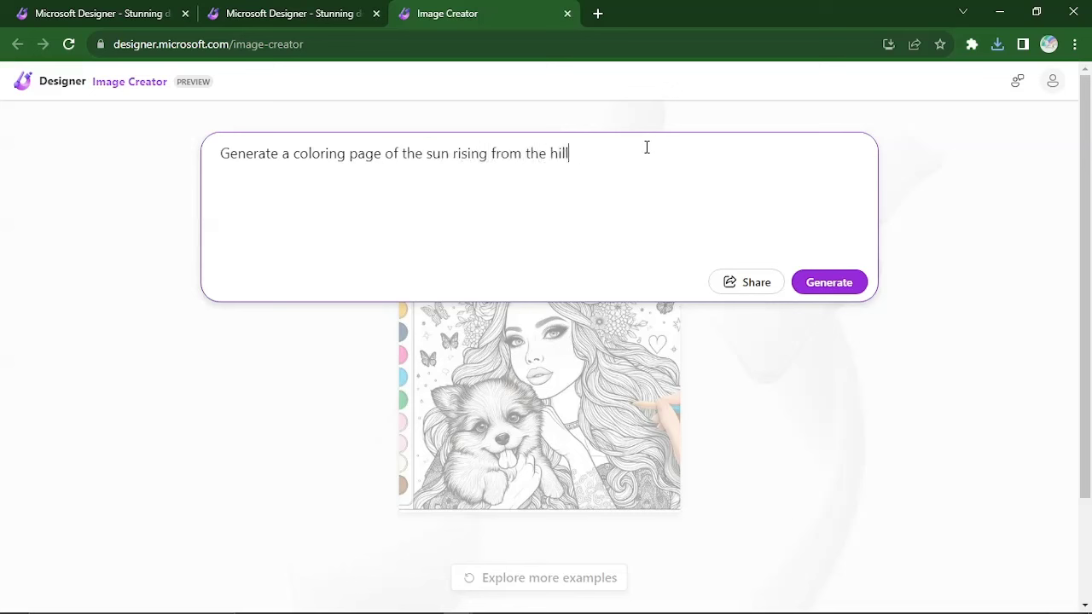
type("s")
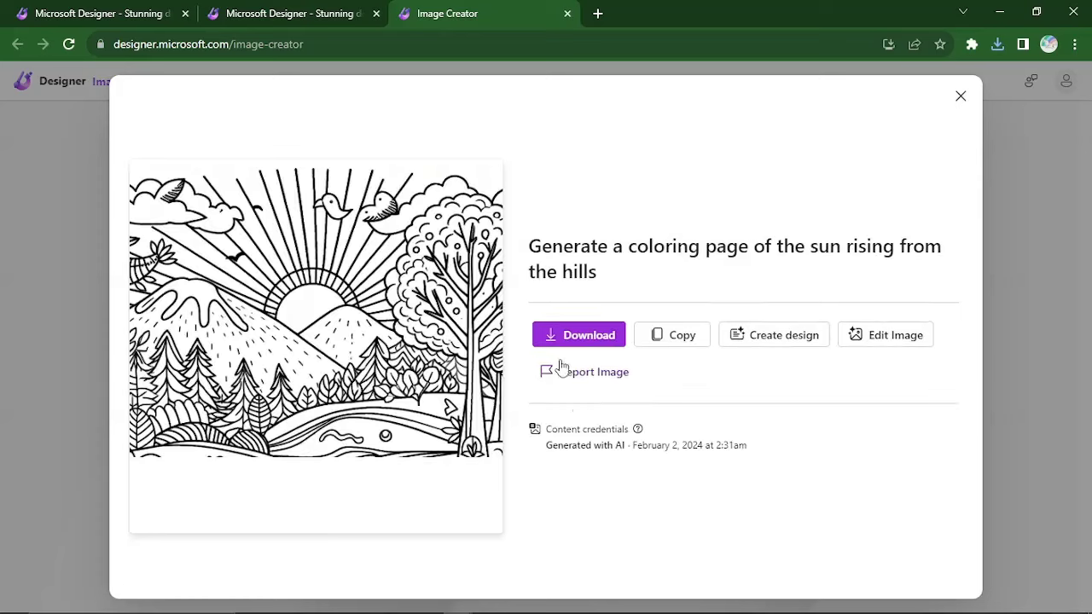
Step: Download the sunrise-over-hills coloring page and dismiss the download menu
left_click(580, 335)
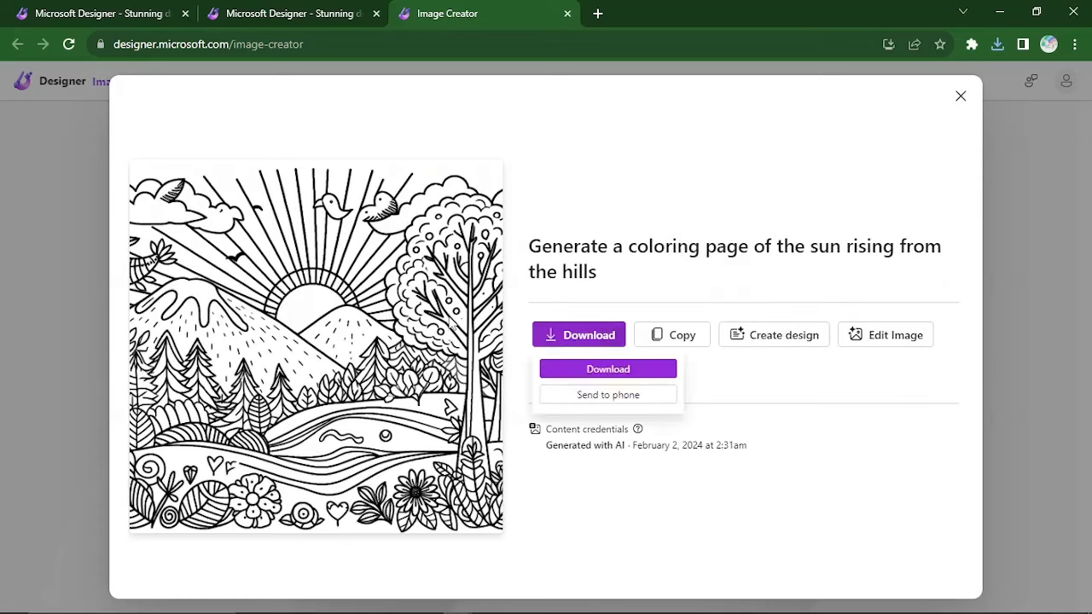
mouse_move(573, 369)
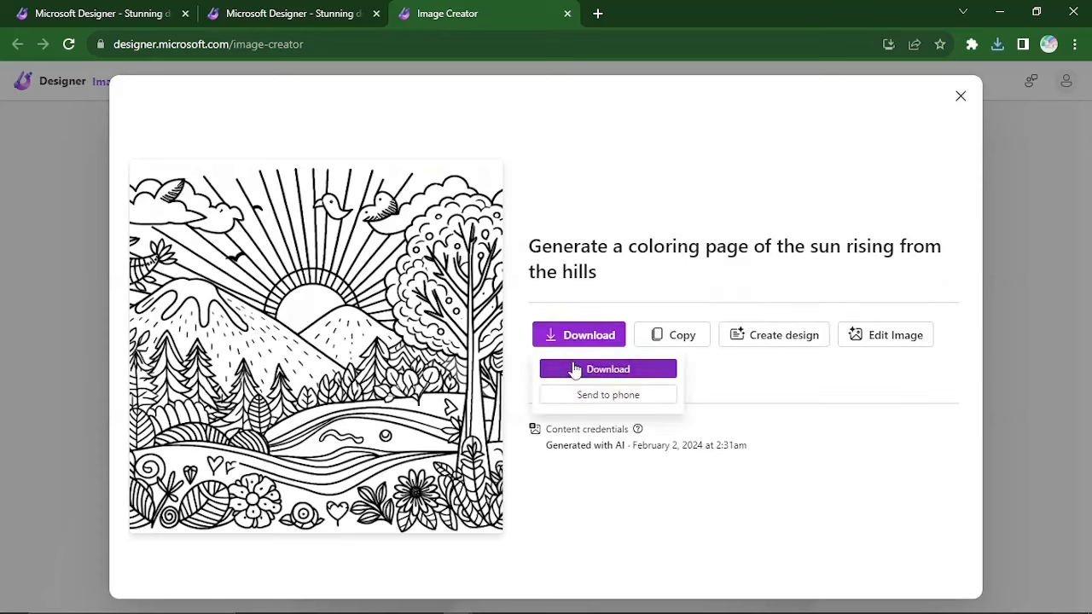
left_click(608, 368)
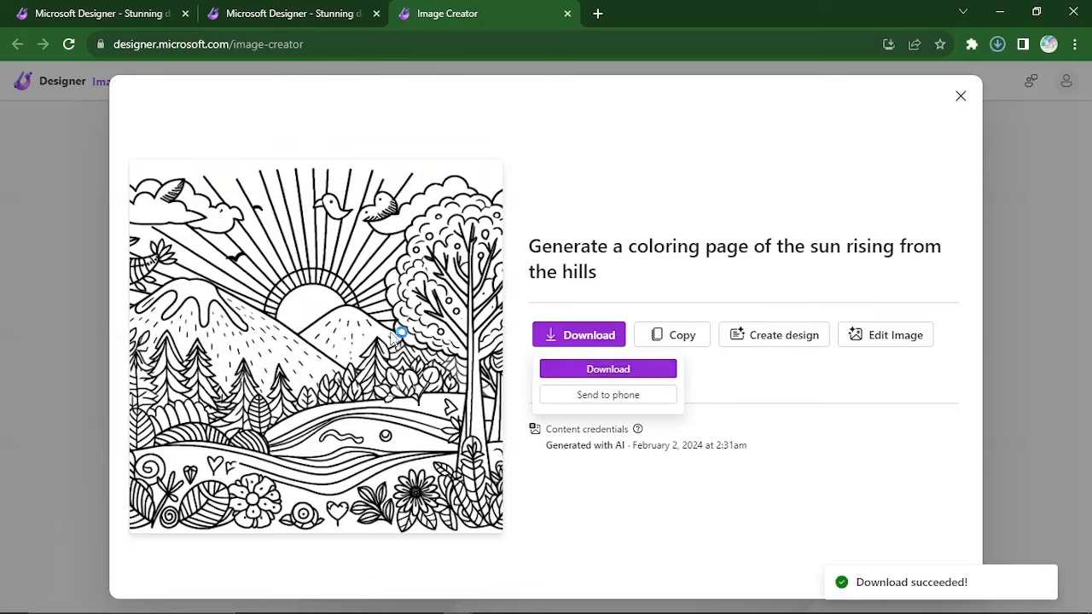
left_click(996, 45)
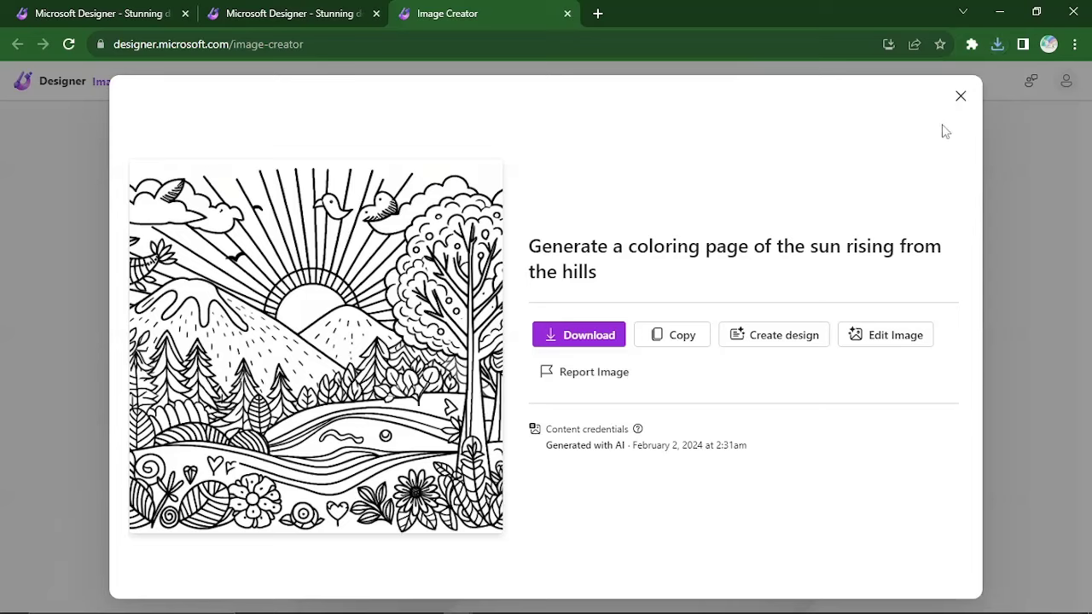
Step: Close the sunrise view and start a new prompt 'A coloring page of a boy falling', correcting 'jumping'
left_click(959, 95)
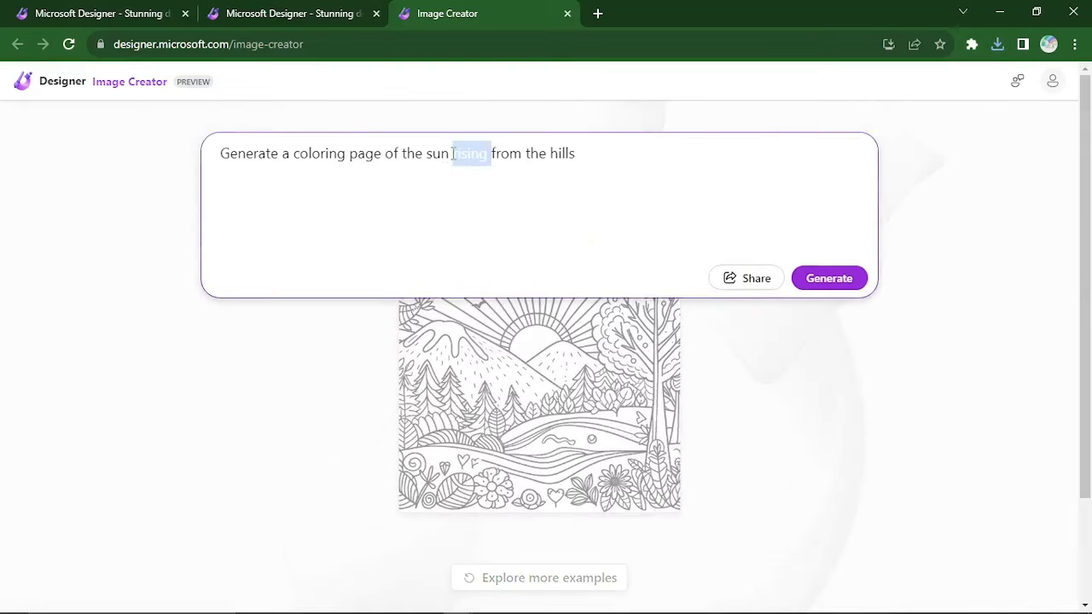
key("ctrl+a")
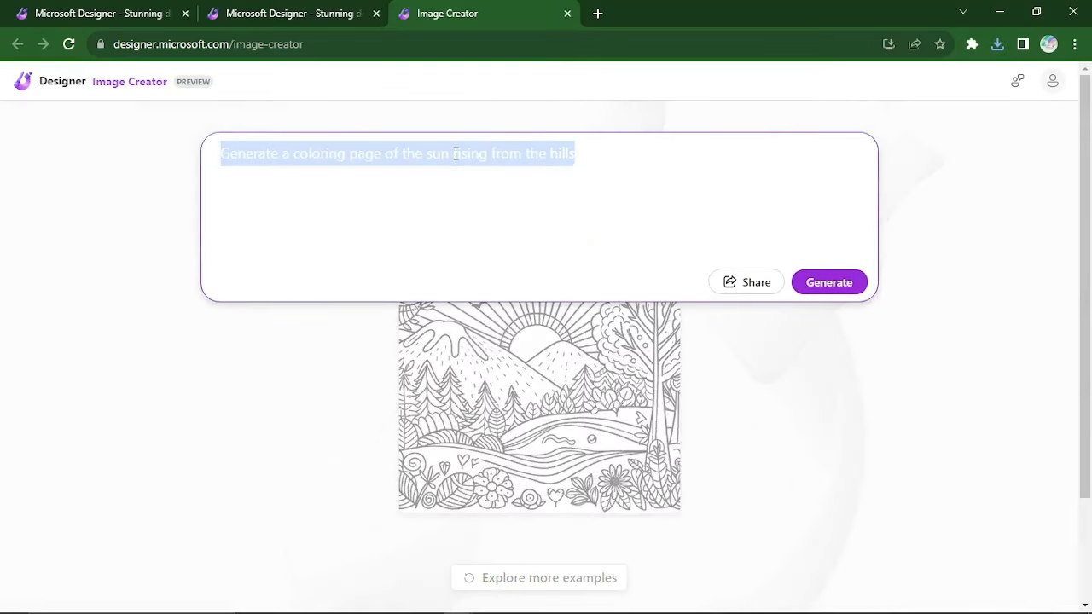
type("A colori")
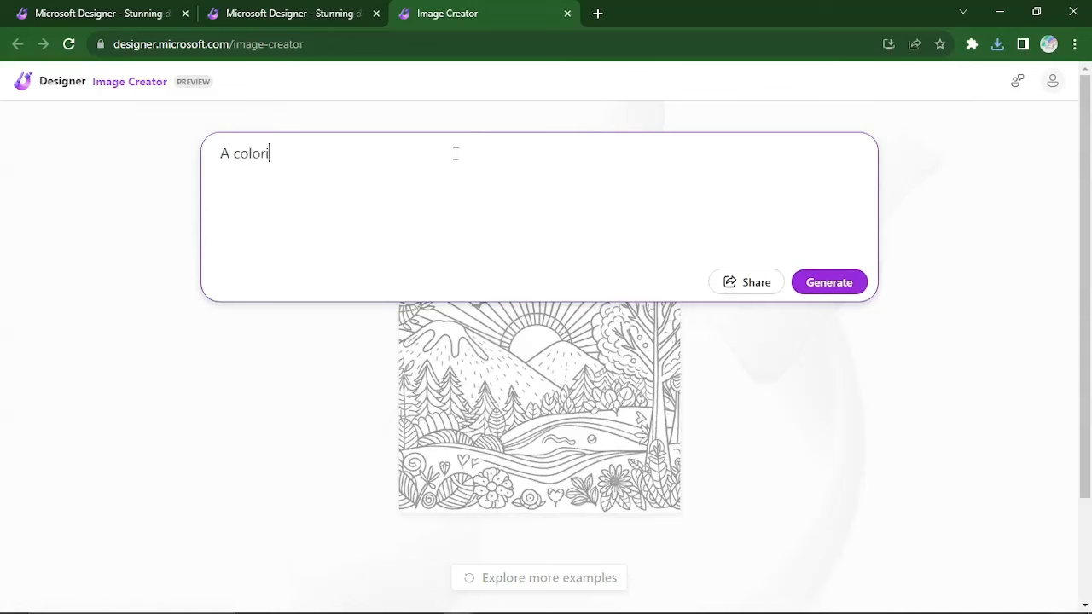
type("ng page of")
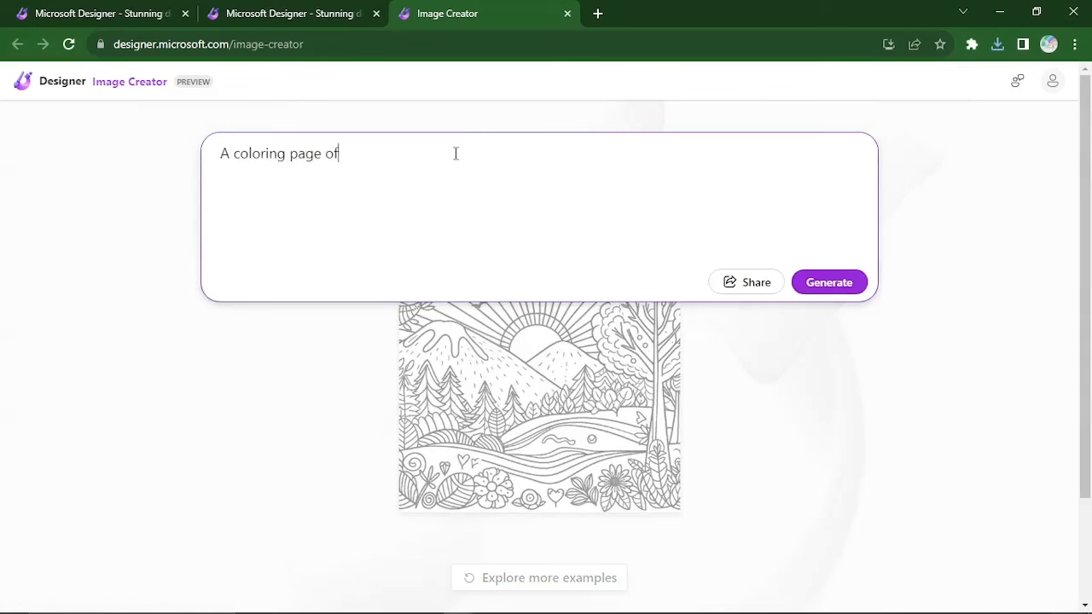
type("a")
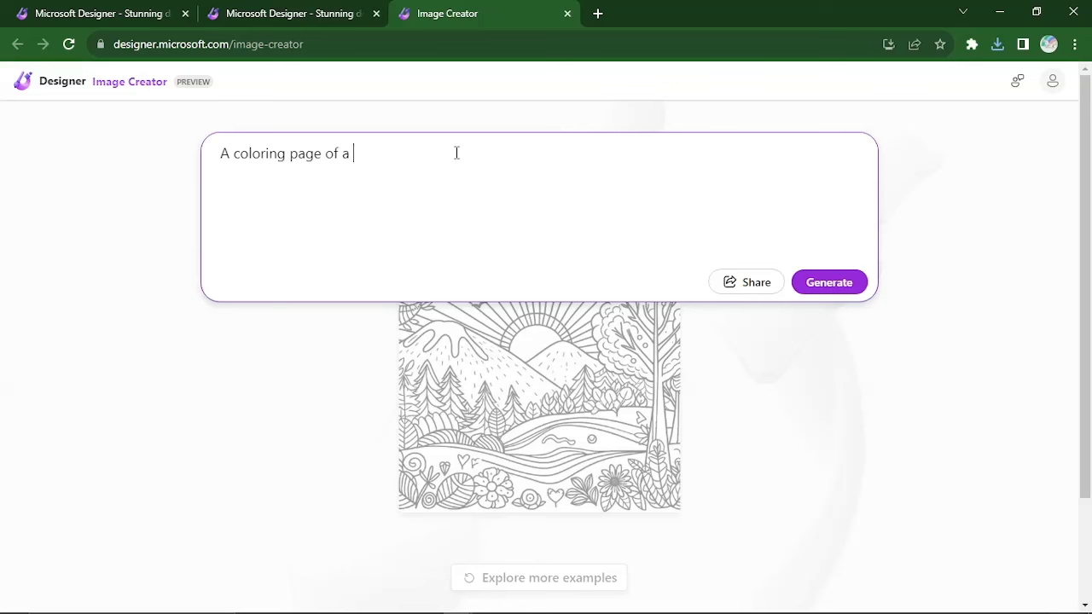
type("boy")
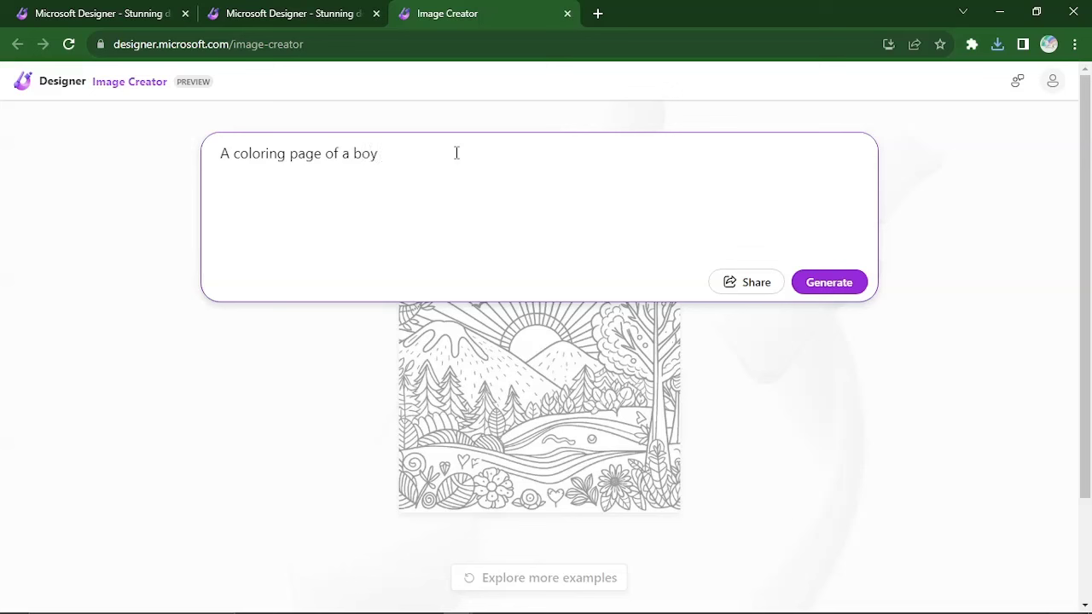
type("jumping")
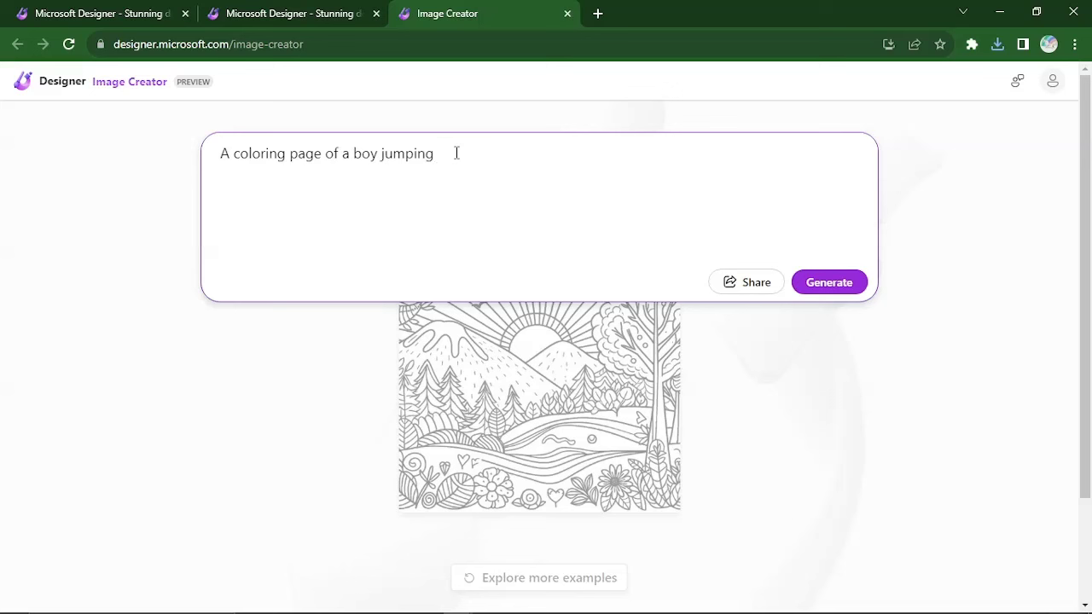
key("Backspace")
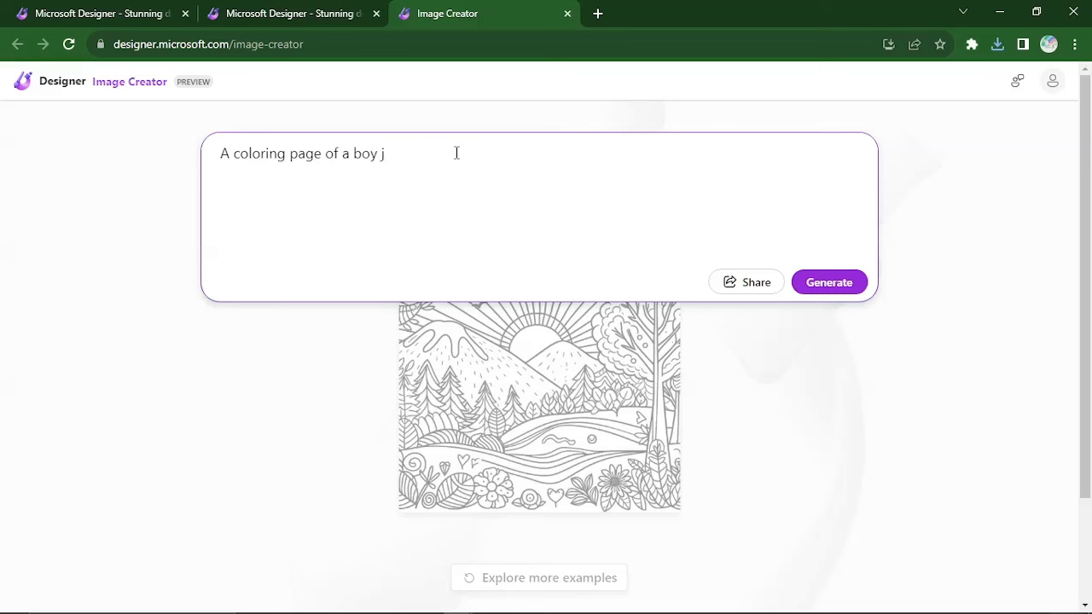
key("Backspace")
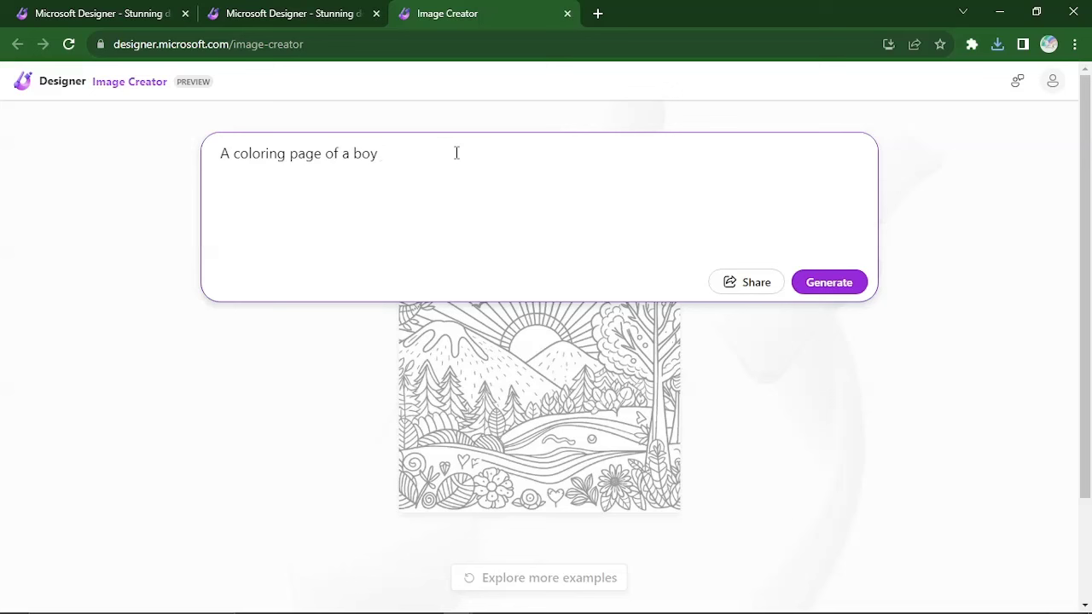
type("falling")
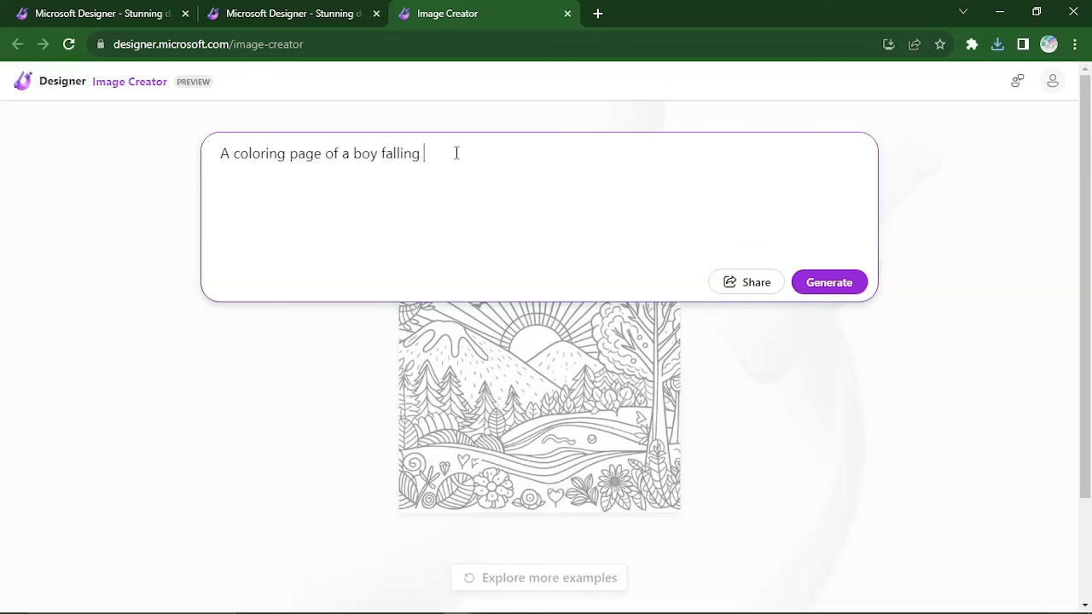
Step: Finish the prompt with 'from a tall building, with cities beneath' and generate it
type("fro")
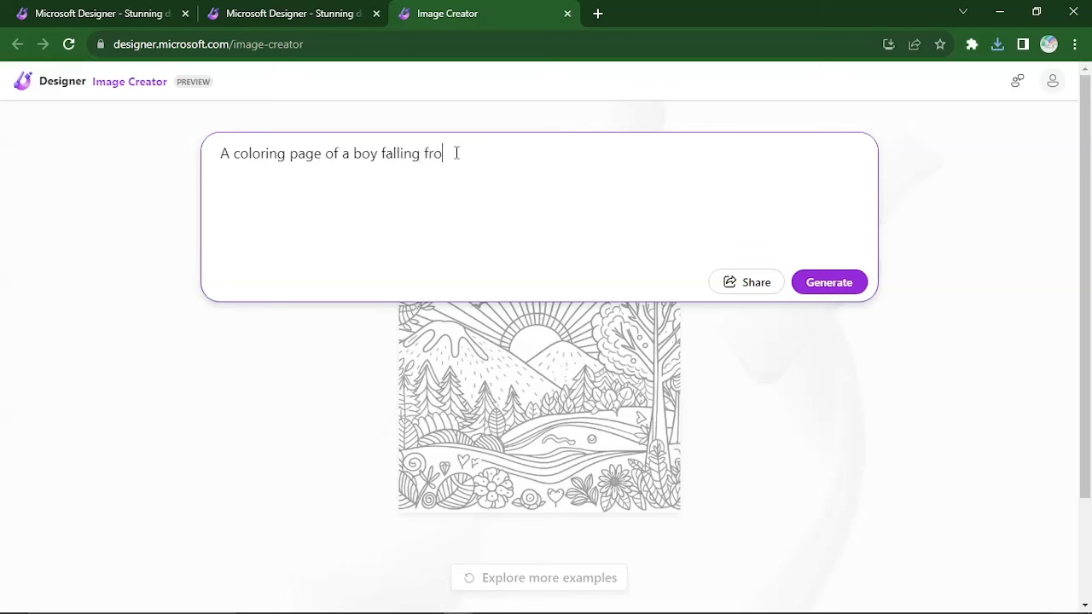
type("m a tall")
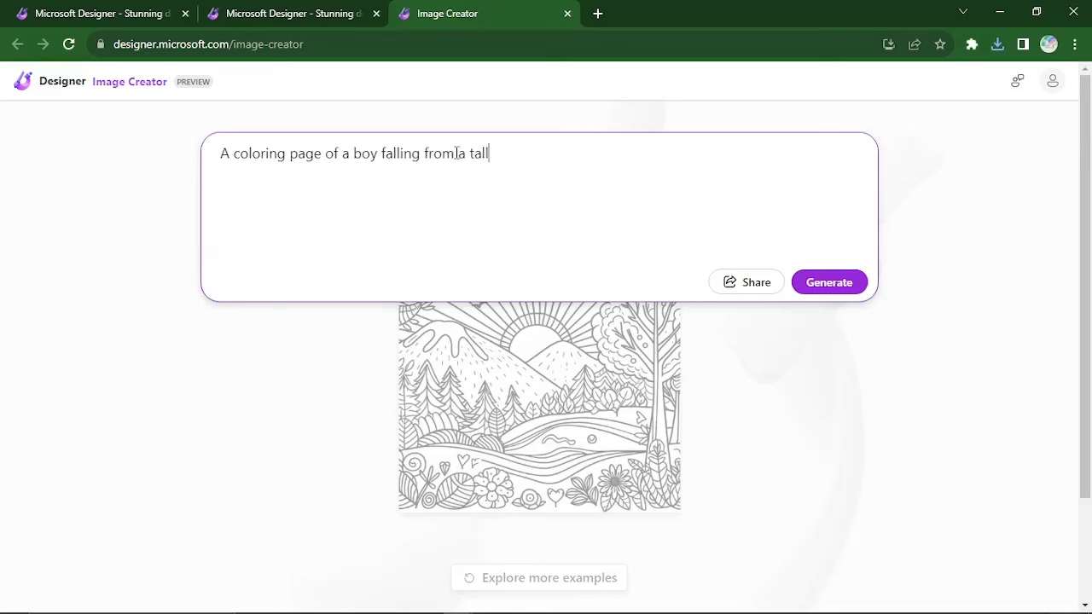
type("building")
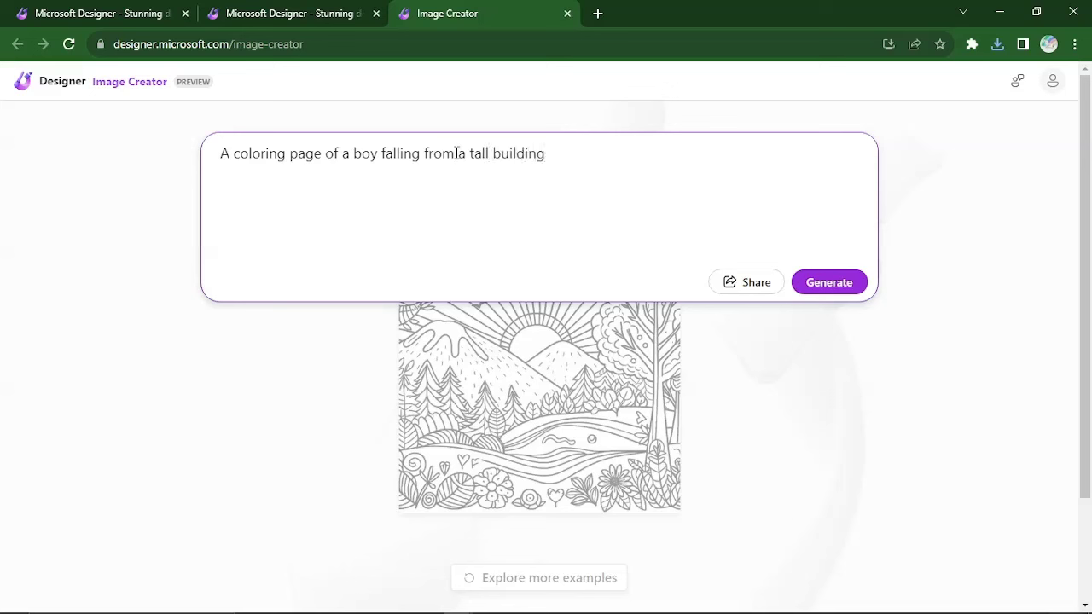
type(", wit")
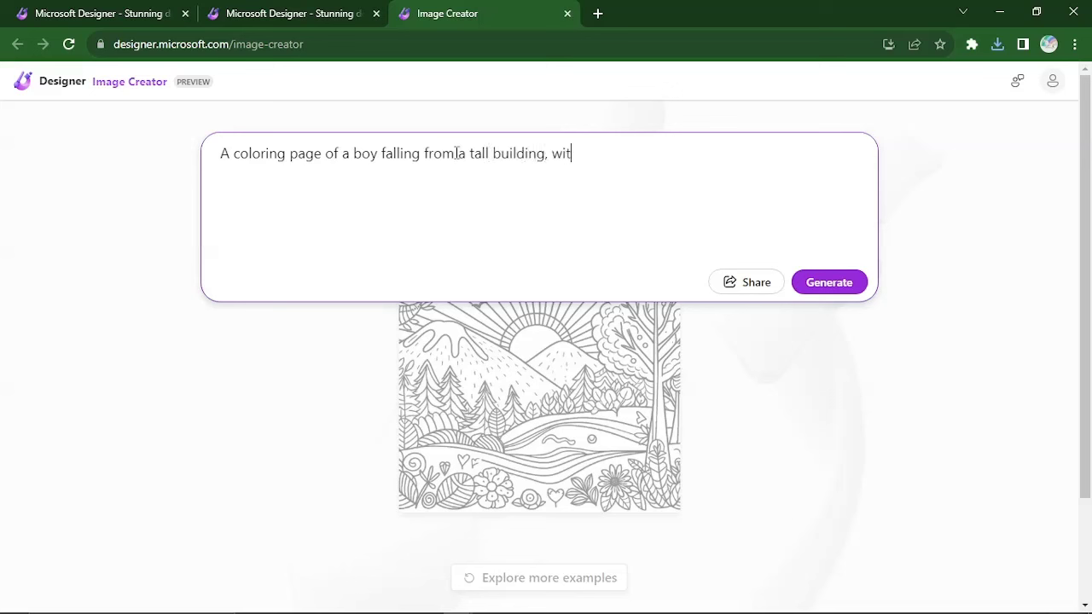
type("h cities")
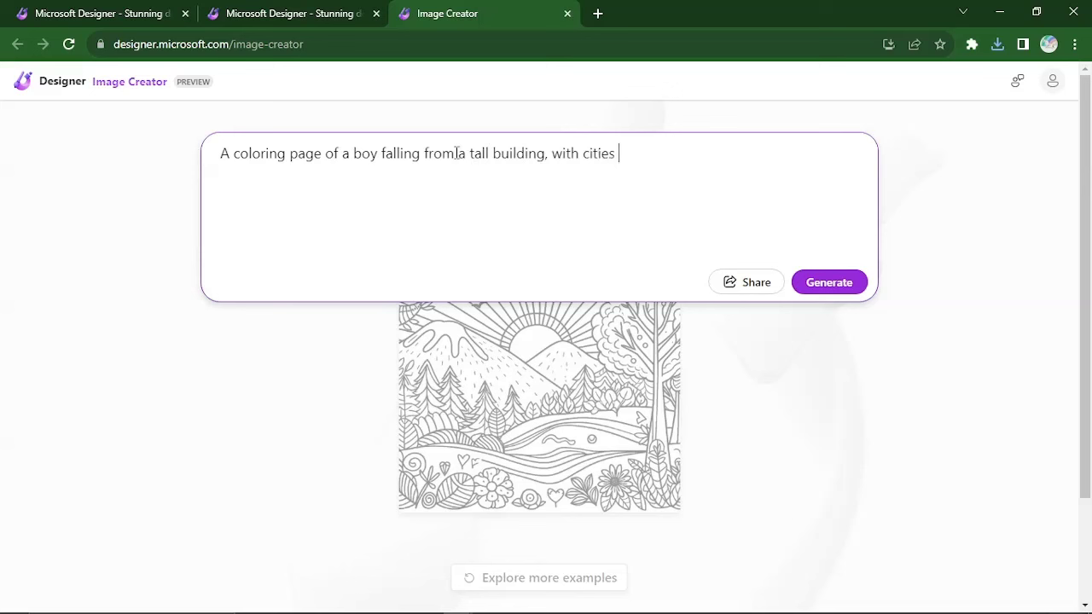
type("beneath")
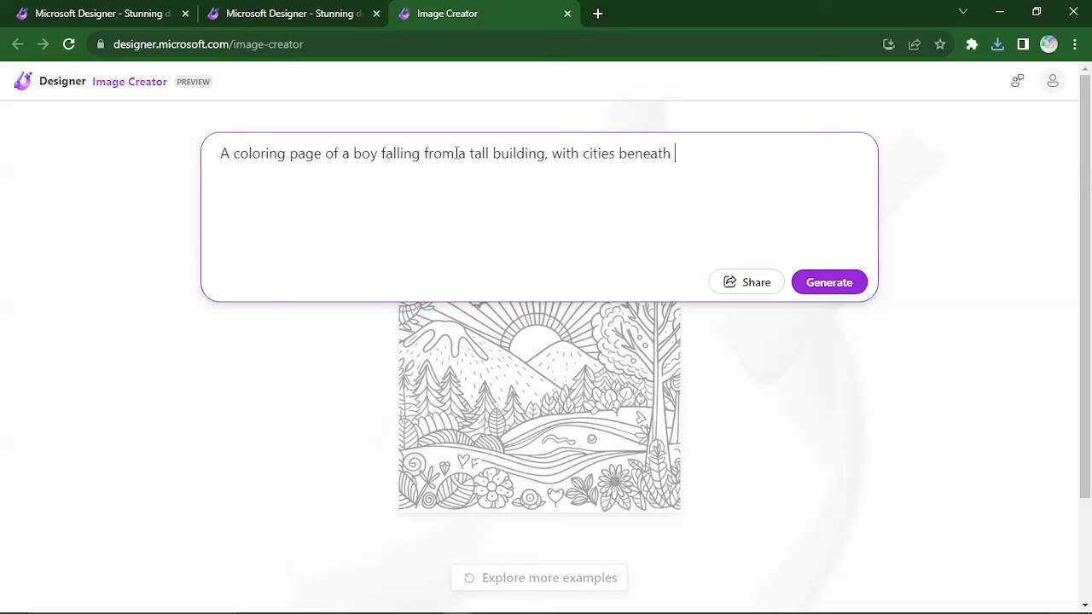
left_click(828, 281)
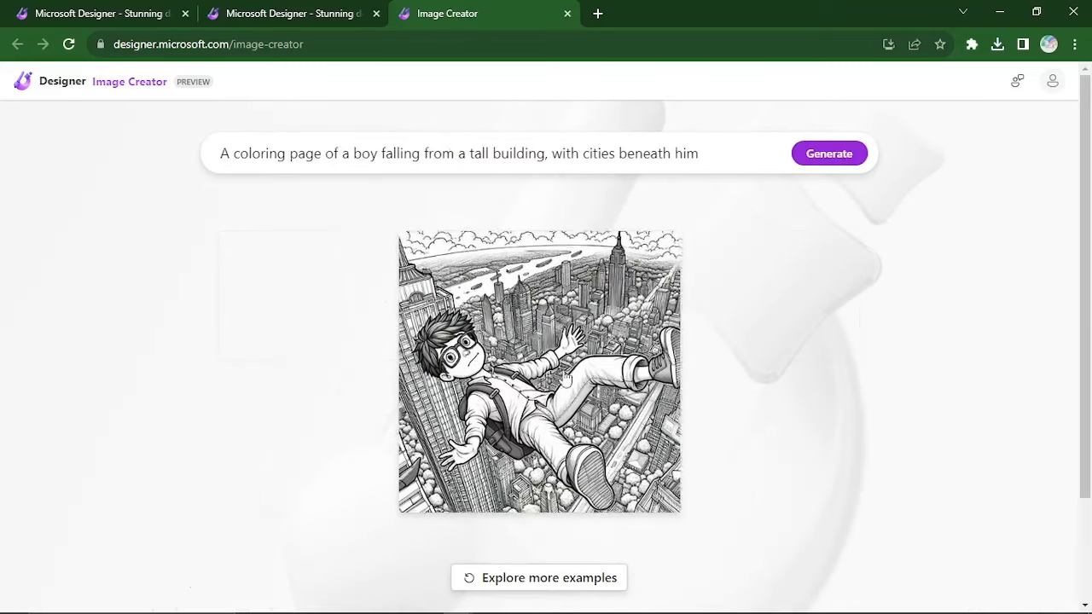
Step: Download the falling-boy coloring page from its detail view and close the view
left_click(539, 372)
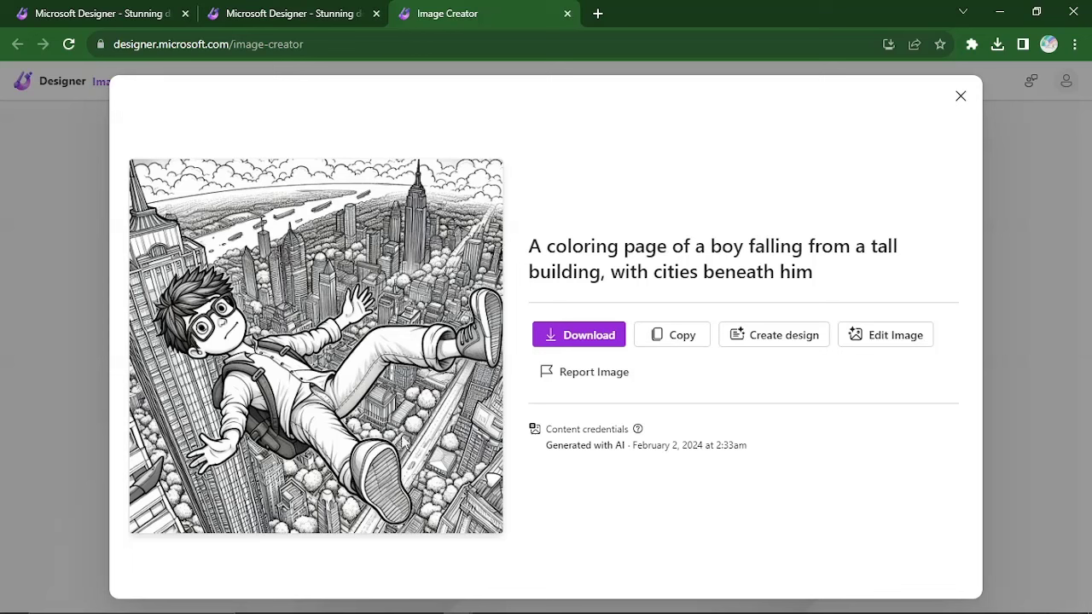
left_click(578, 334)
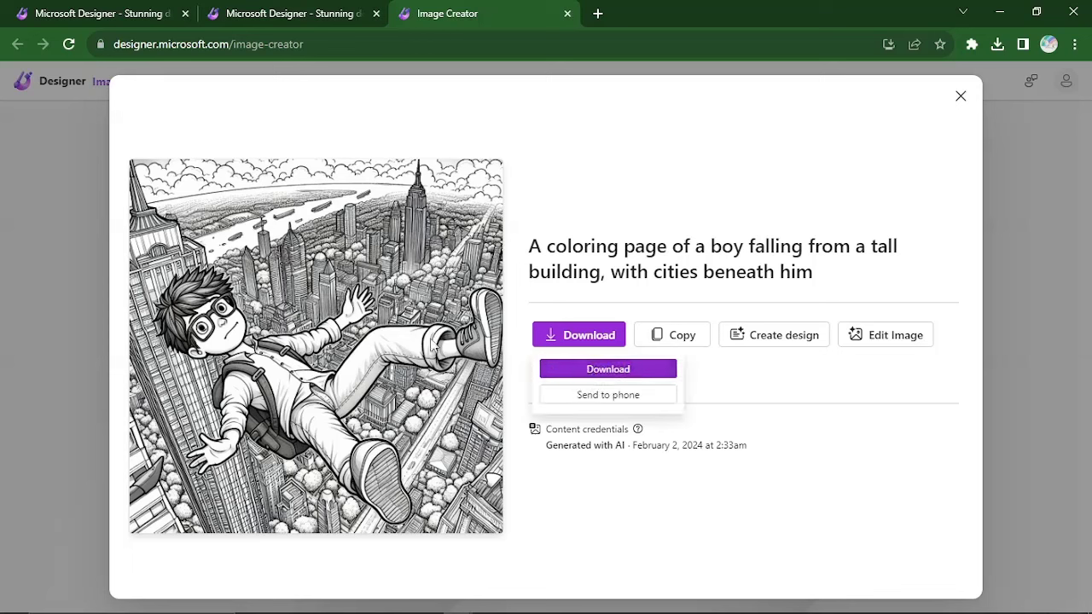
left_click(608, 368)
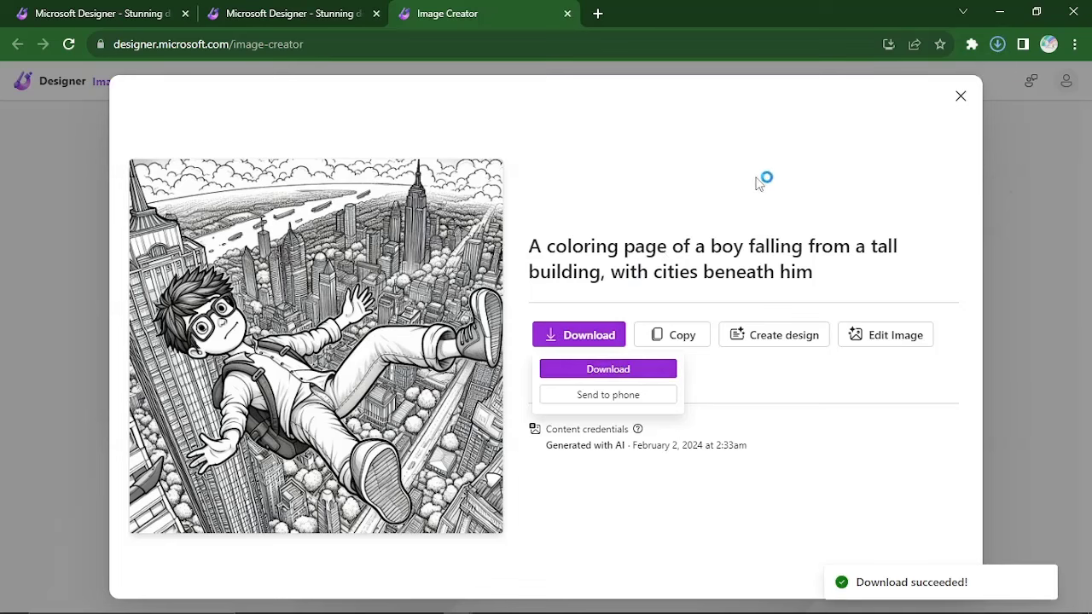
left_click(325, 232)
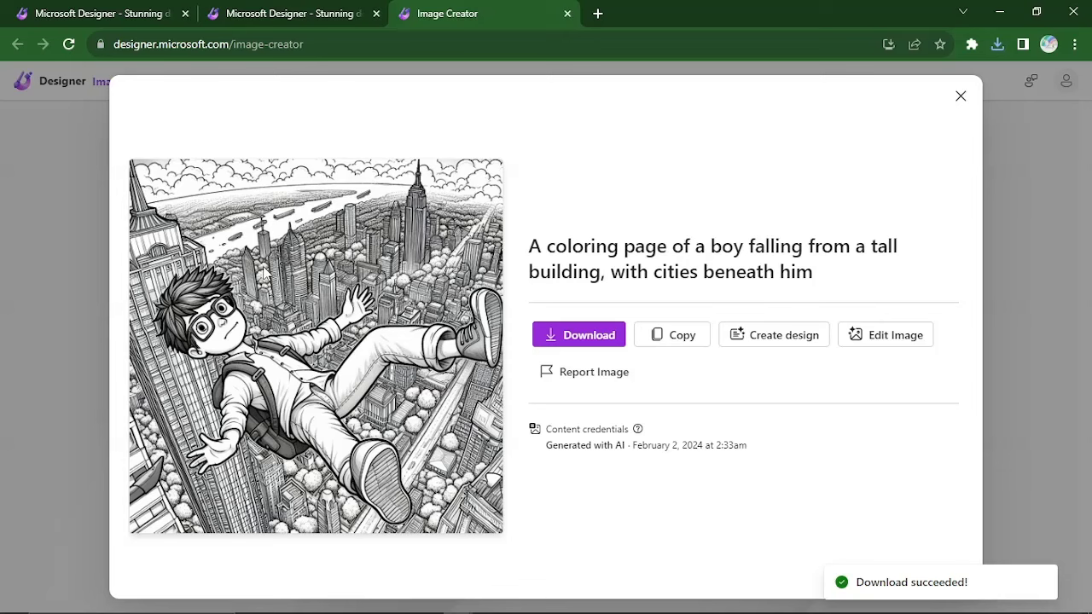
mouse_move(836, 157)
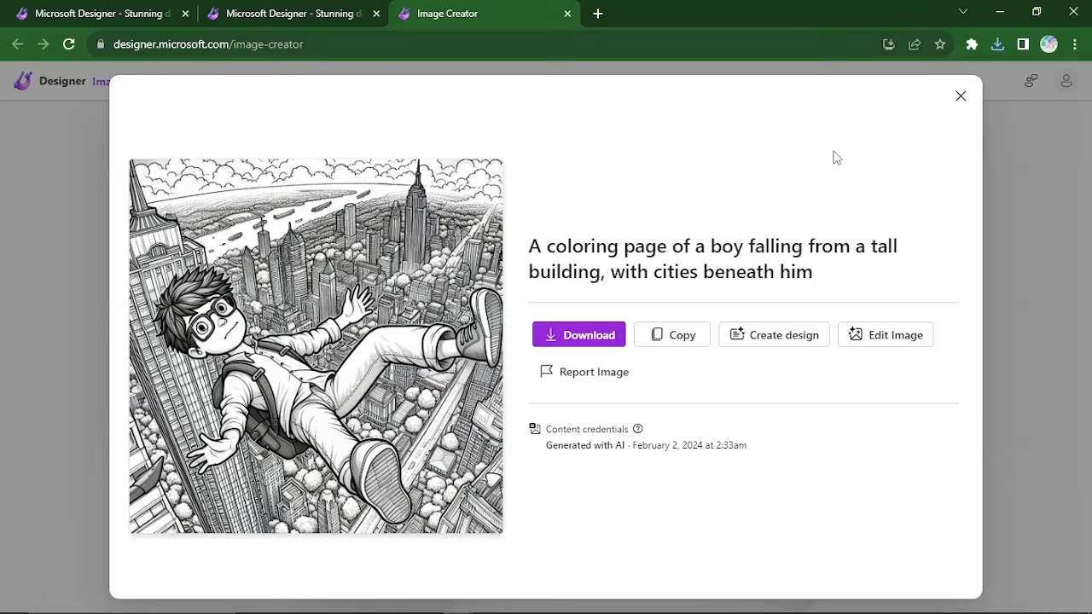
mouse_move(960, 96)
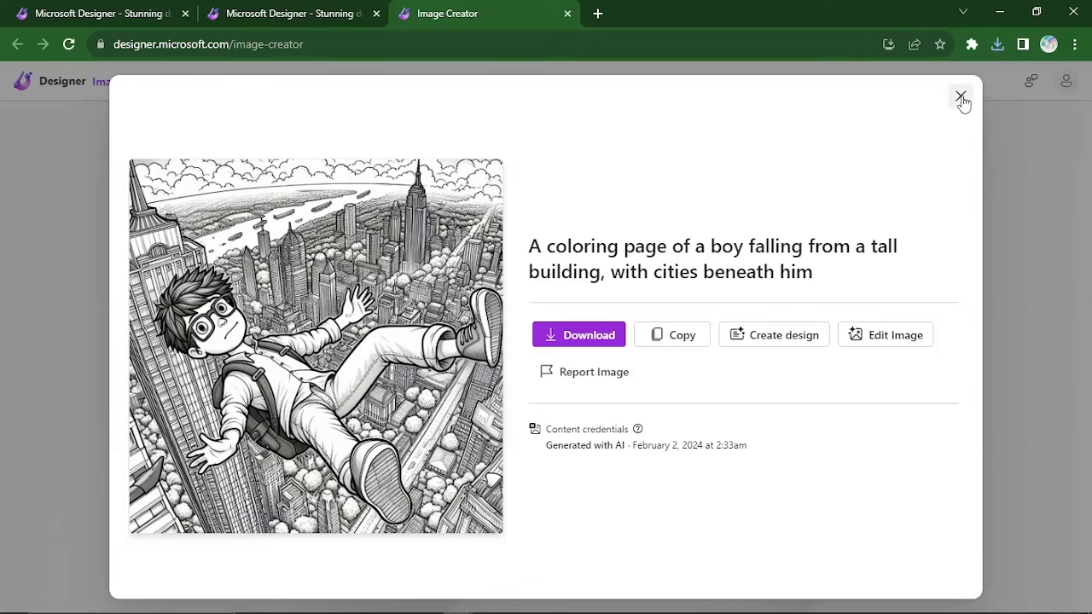
left_click(962, 96)
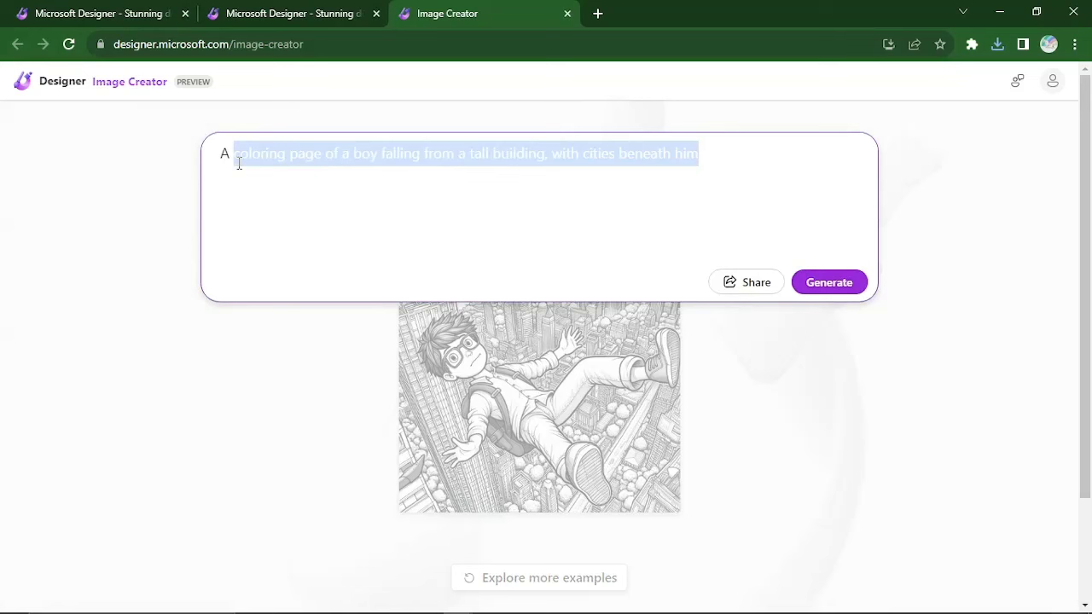
Step: Generate 'A coloring book of a lion chasing a woman and she is running with a bag' and open the result
type("A coloring b")
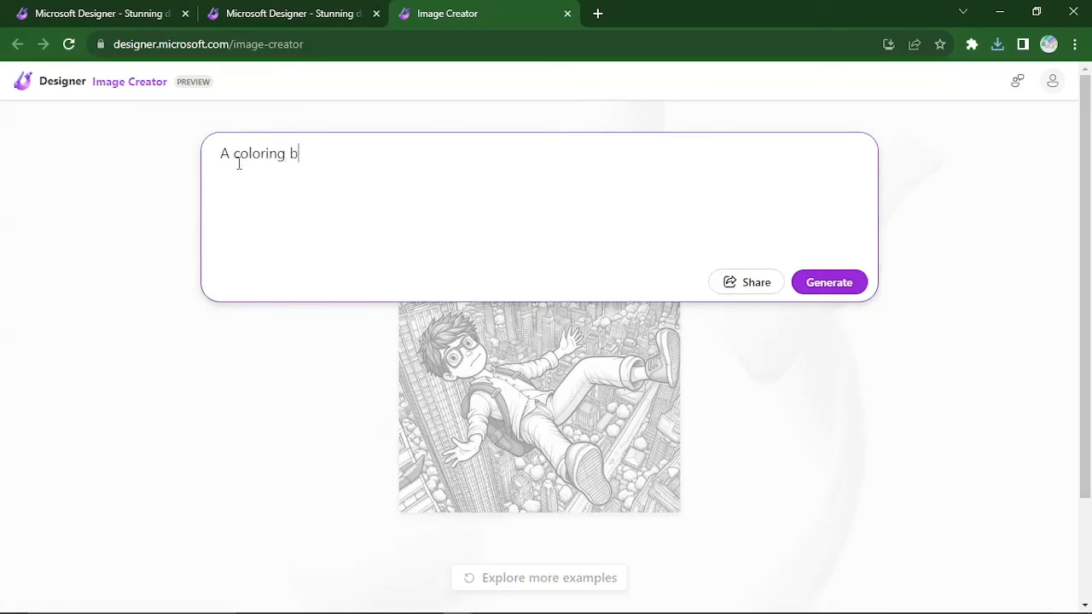
type("ook of a")
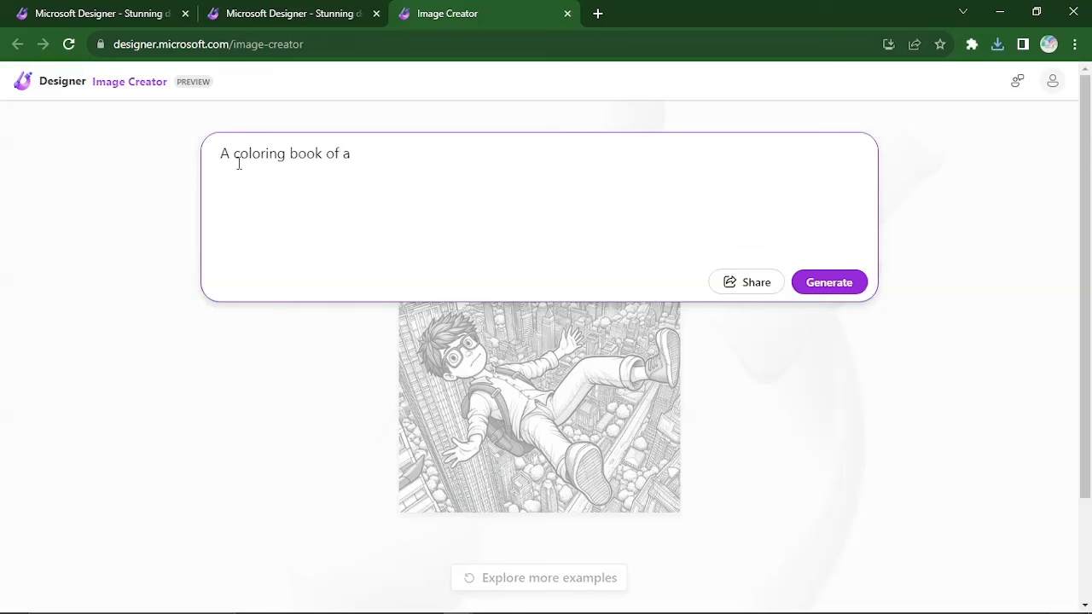
type("lion chasi")
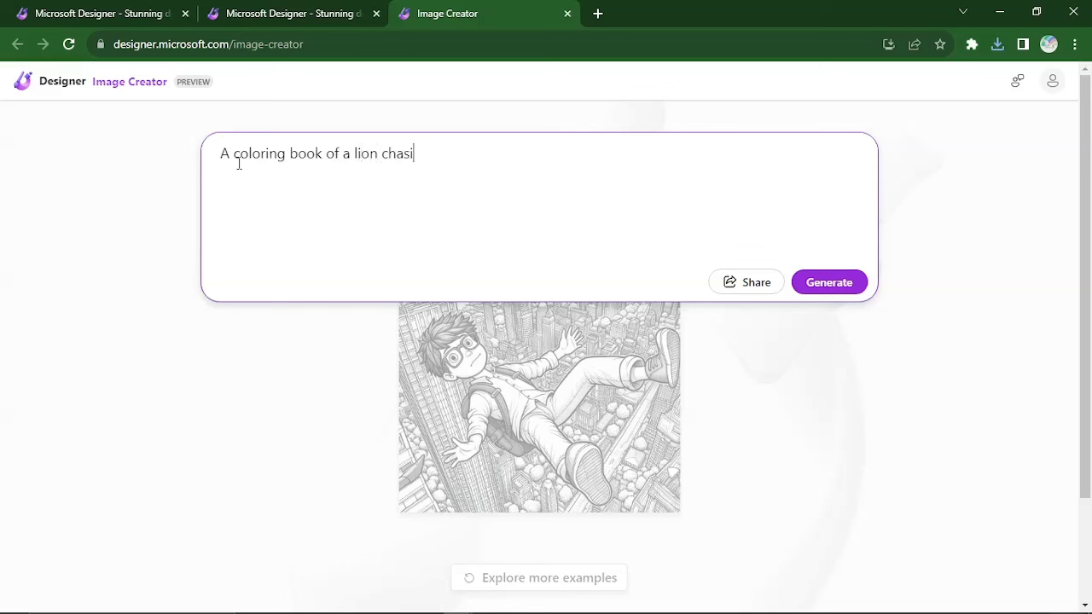
type("ng a")
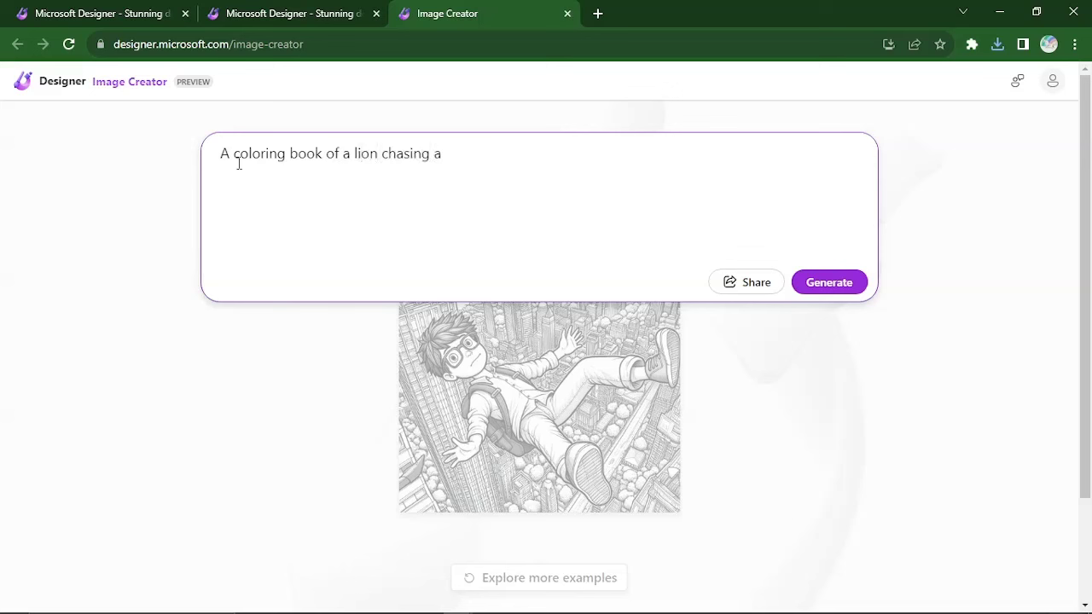
type("woman and")
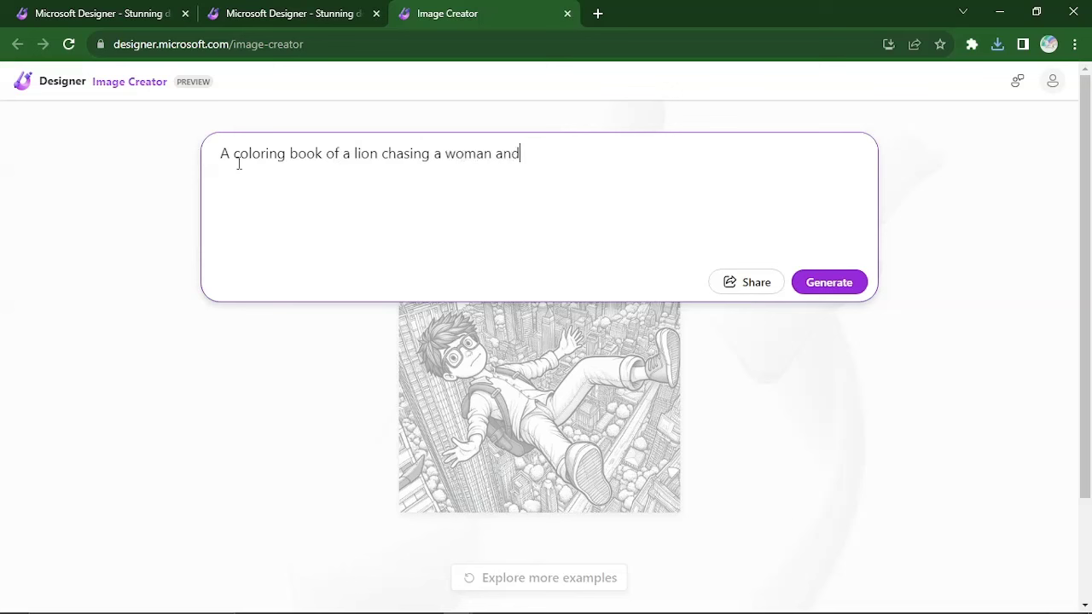
type("she is running")
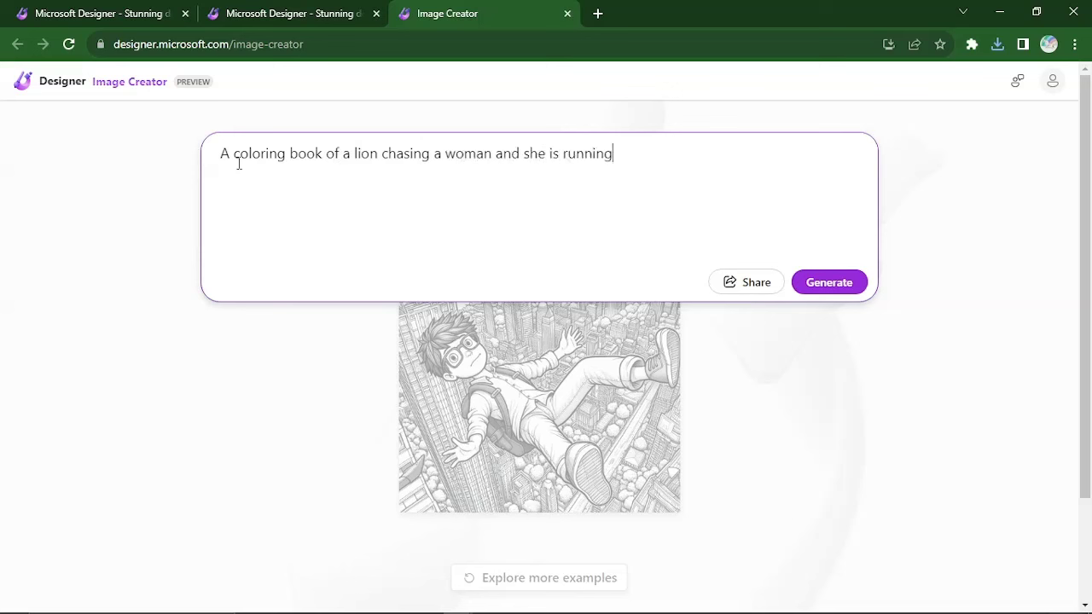
type("with a bac")
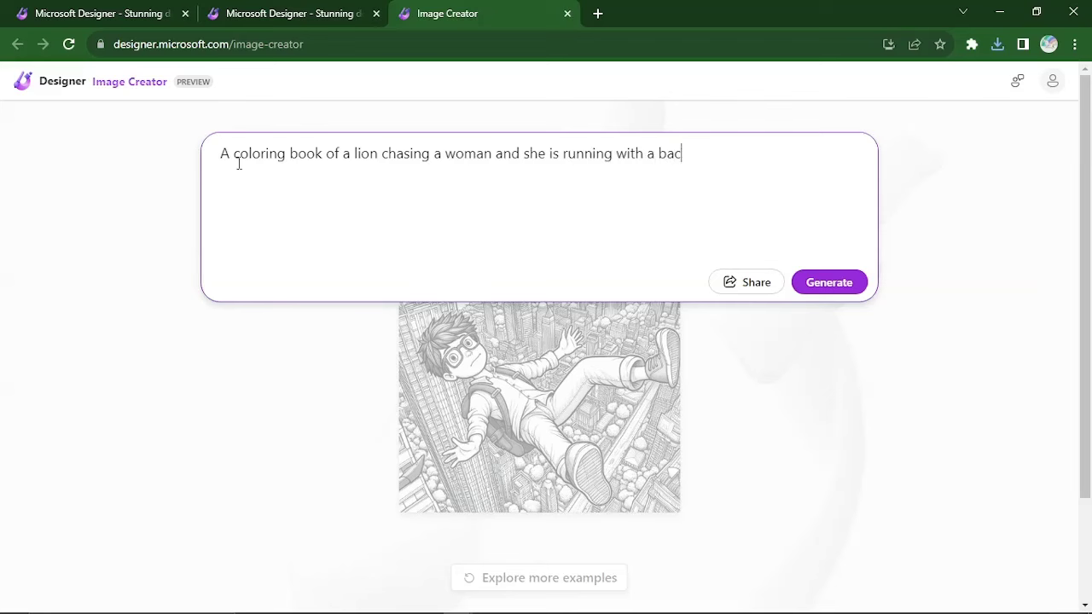
type("g")
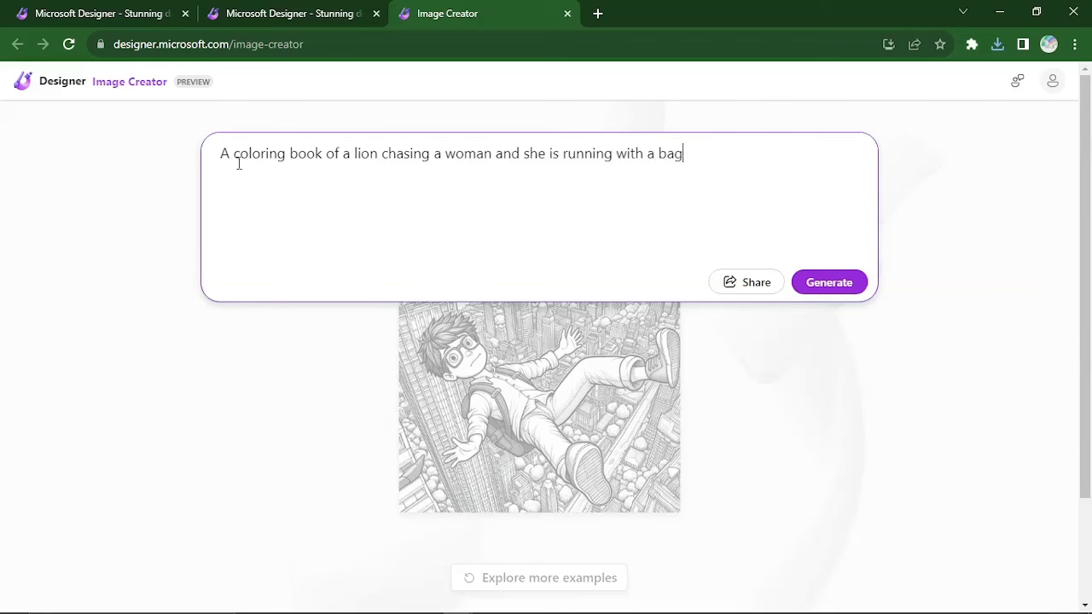
left_click(828, 282)
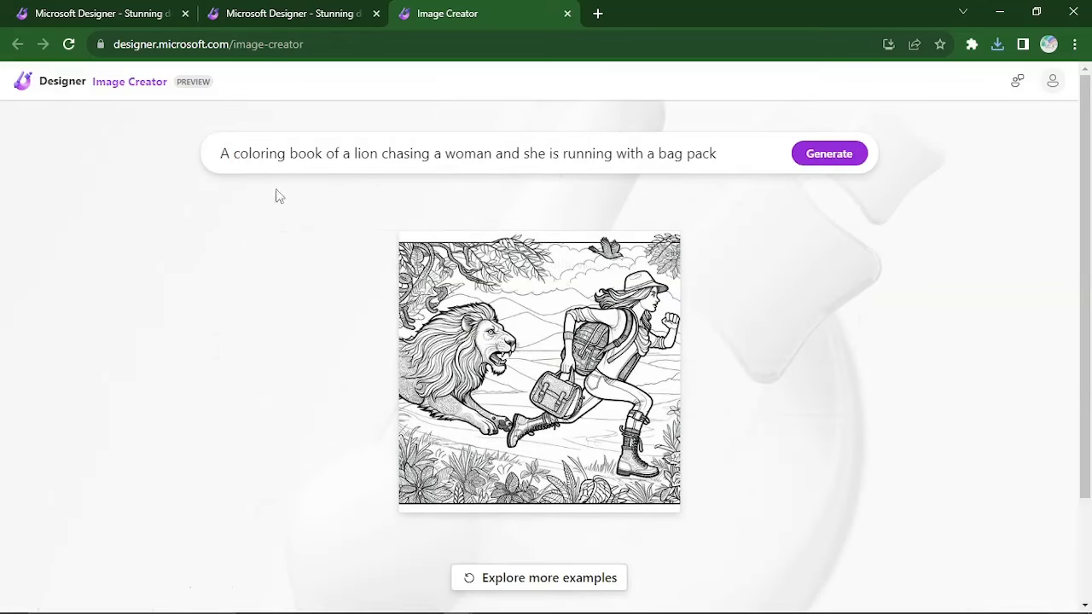
left_click(539, 371)
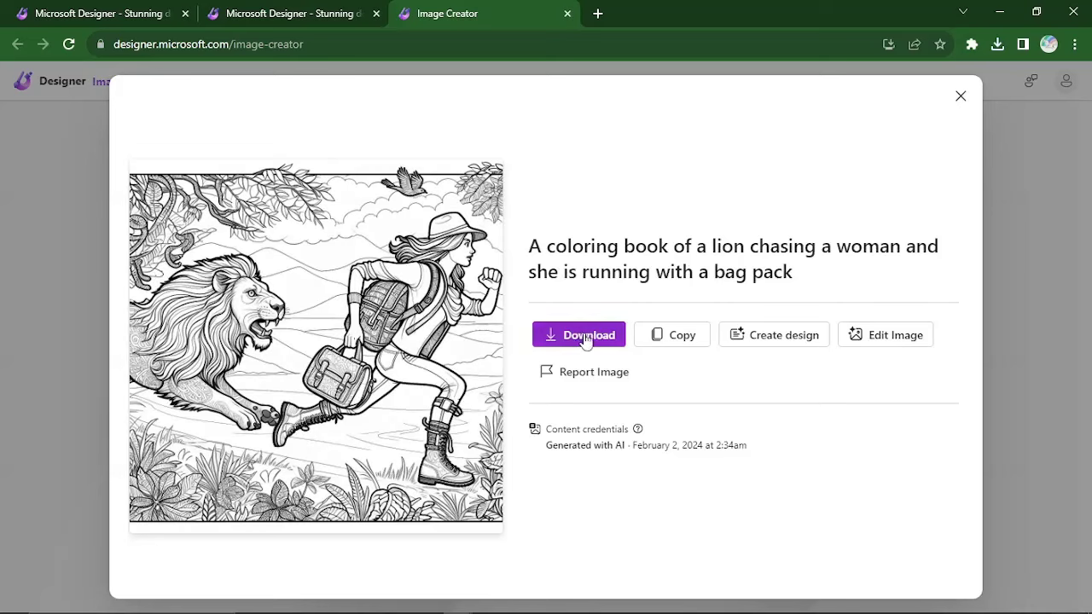
mouse_move(579, 351)
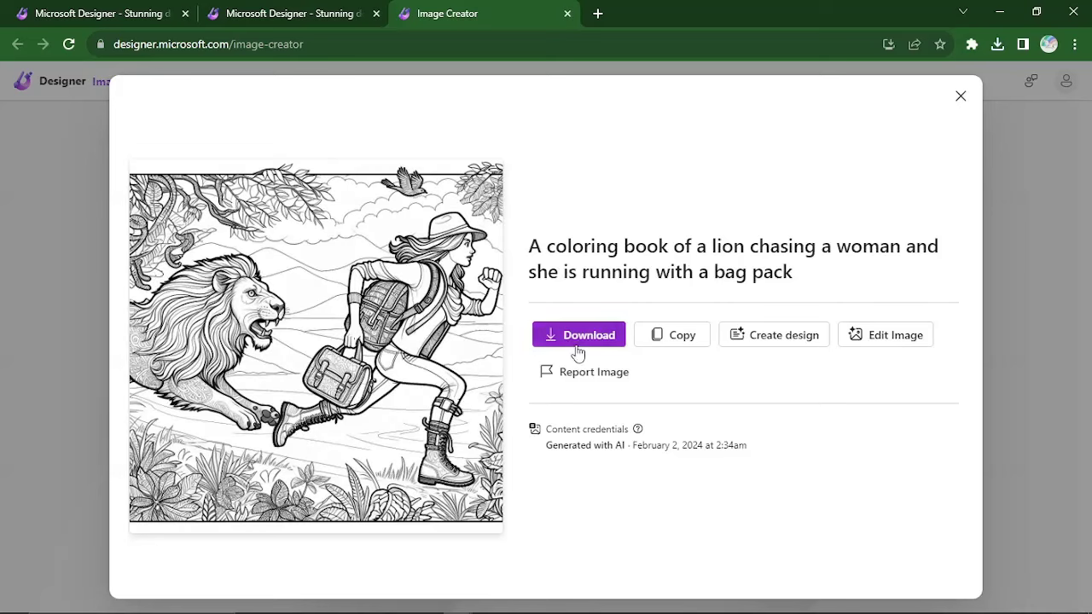
Step: Download the lion-chasing-woman coloring page to the computer
left_click(578, 334)
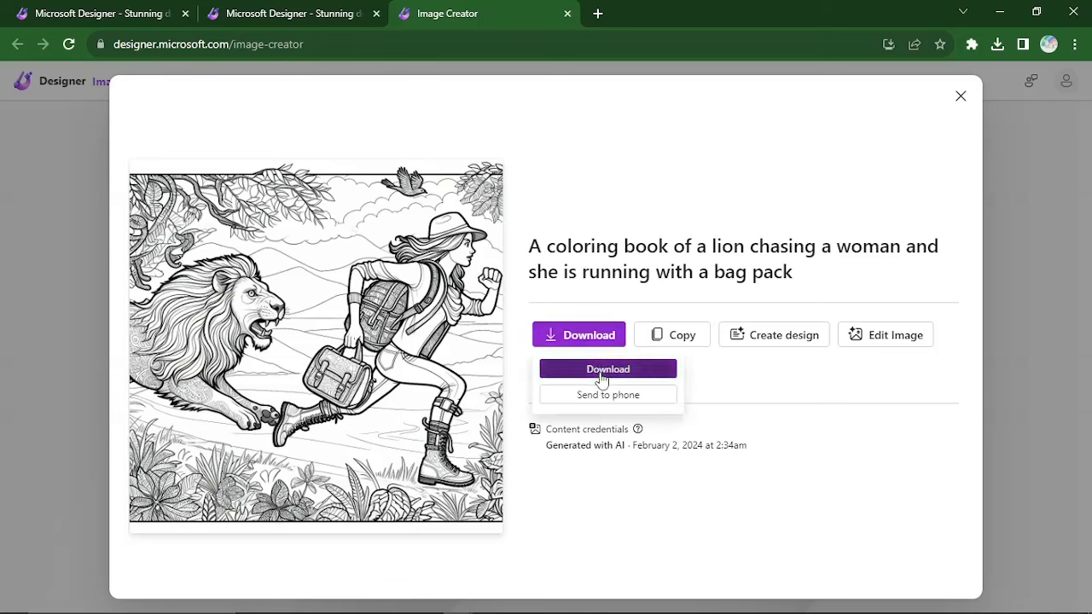
left_click(607, 369)
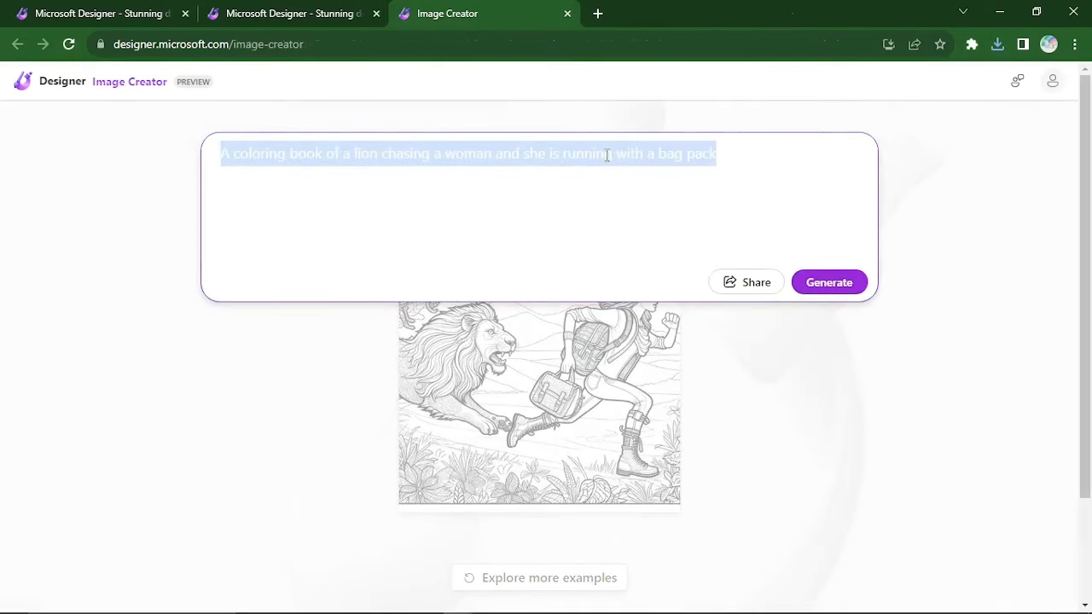
Step: Write 'generate an image of a being, sitting on a very high throne, with a crown like the sun'
type("generate an")
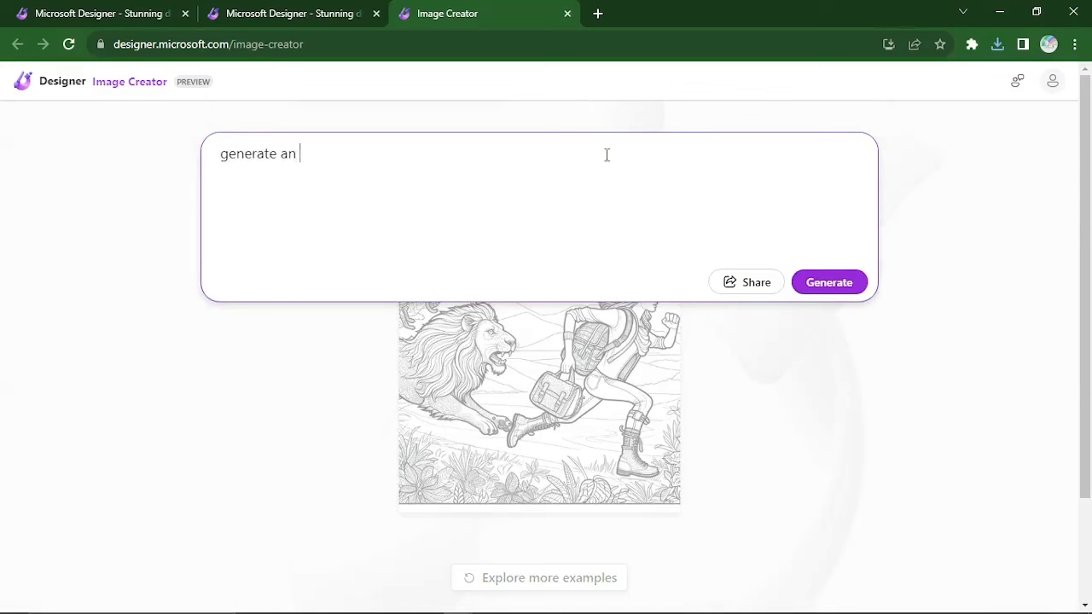
type("image of")
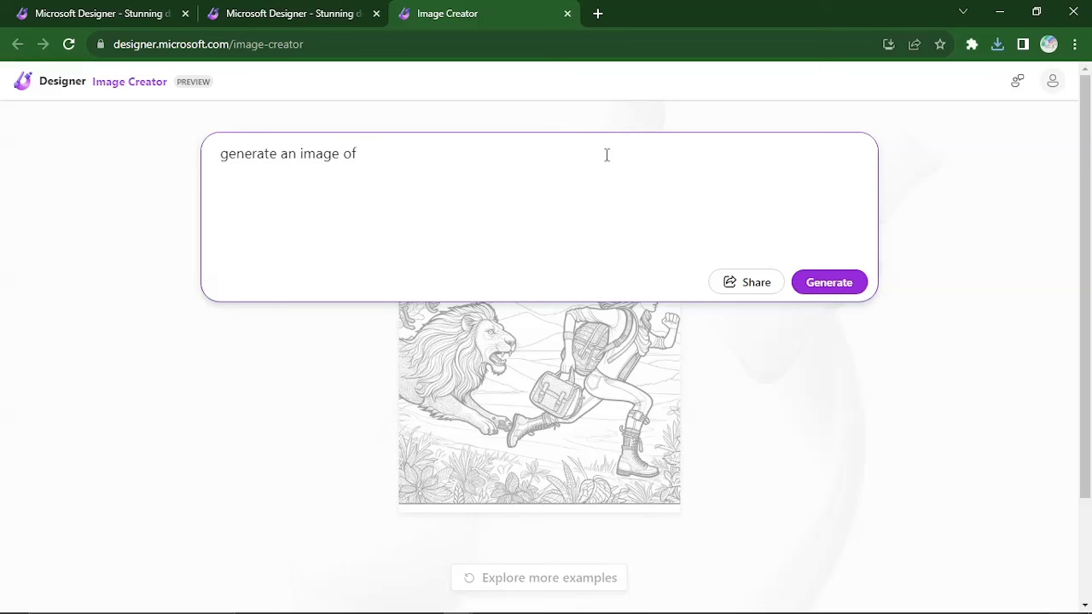
type("a")
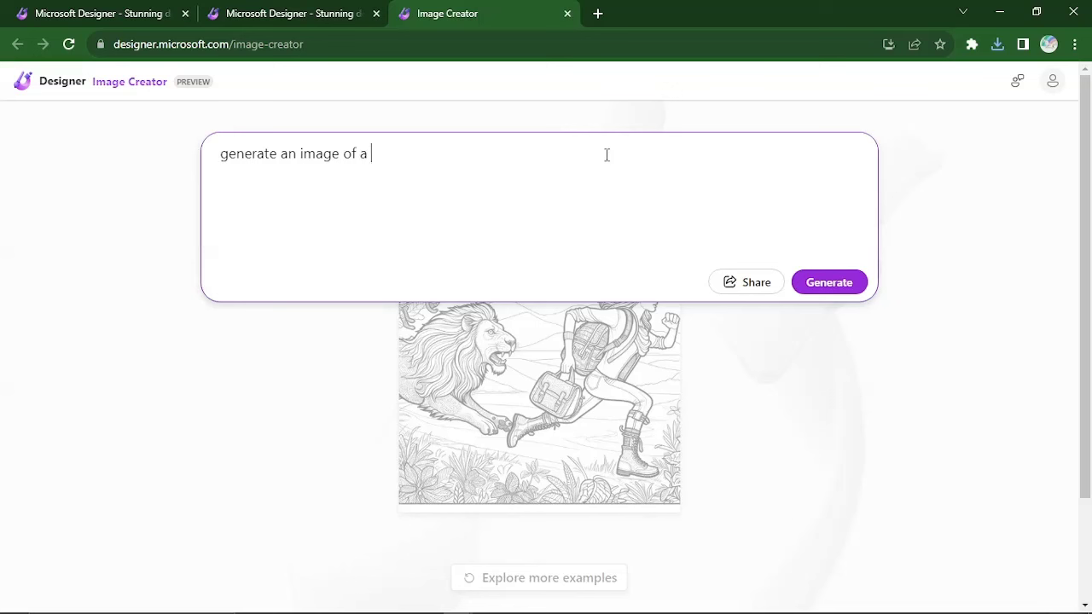
key("Backspace")
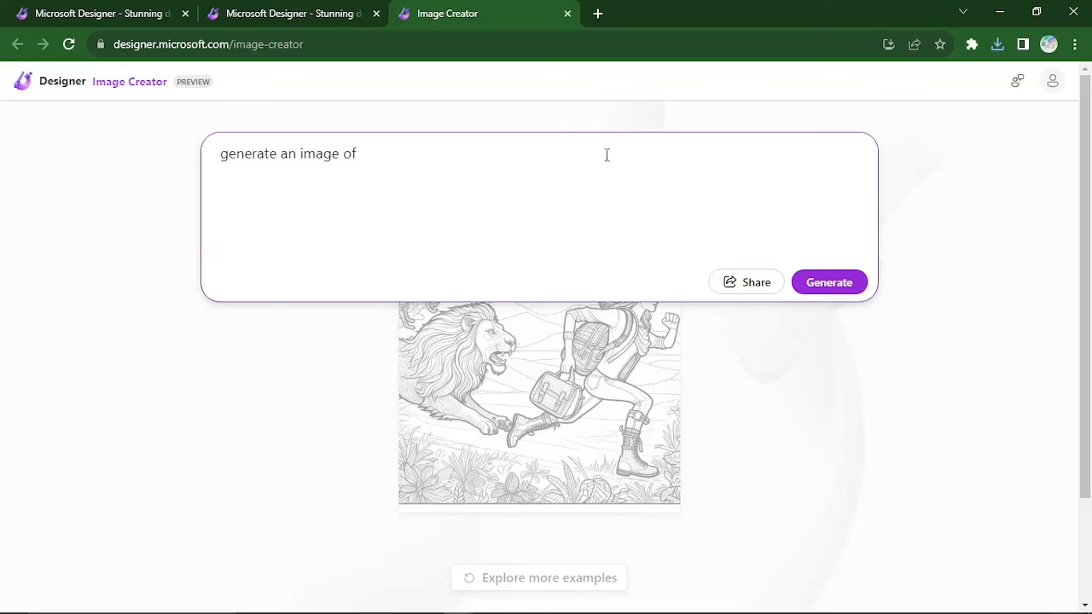
type("a being,")
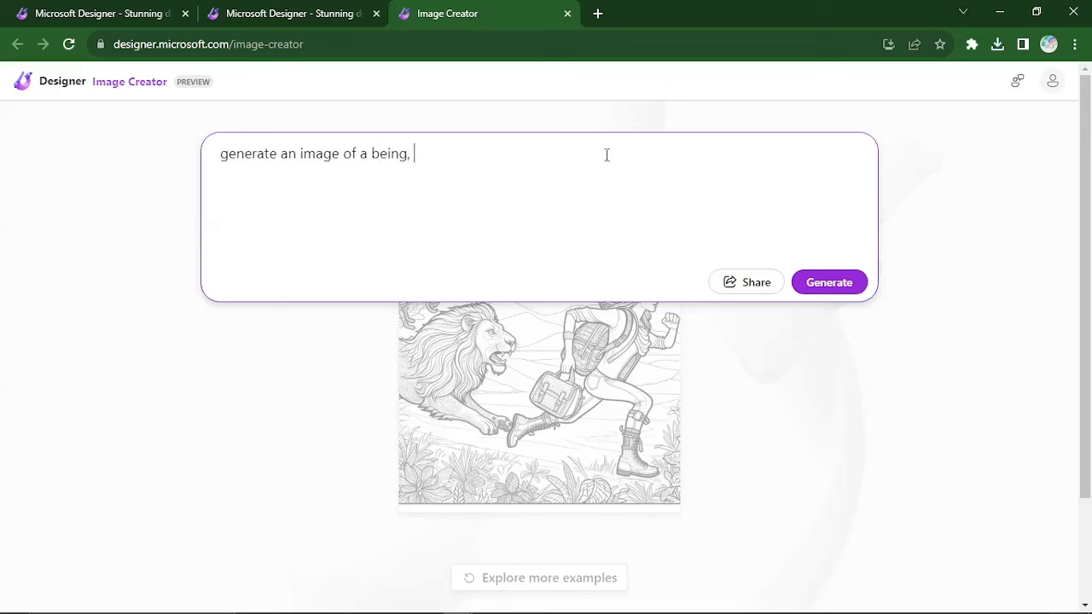
type("sitting on a")
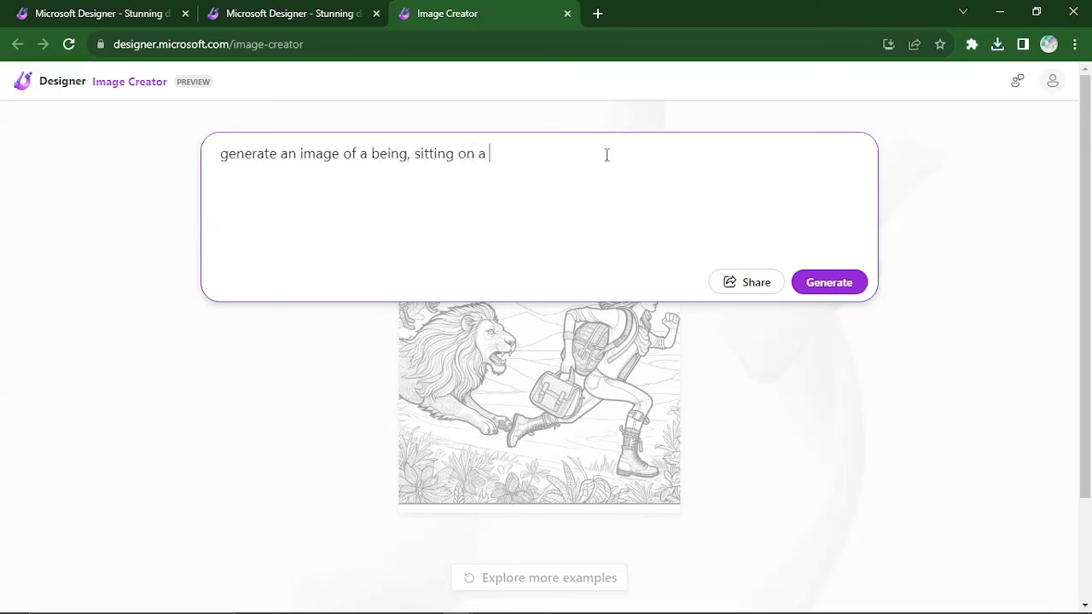
type("very hig")
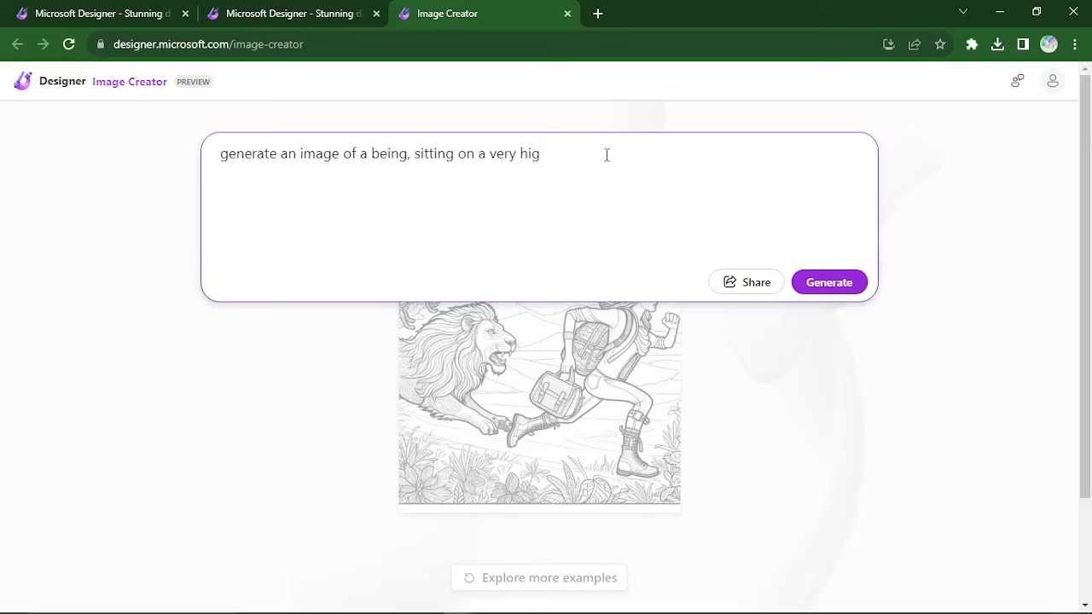
type("h throne, wu")
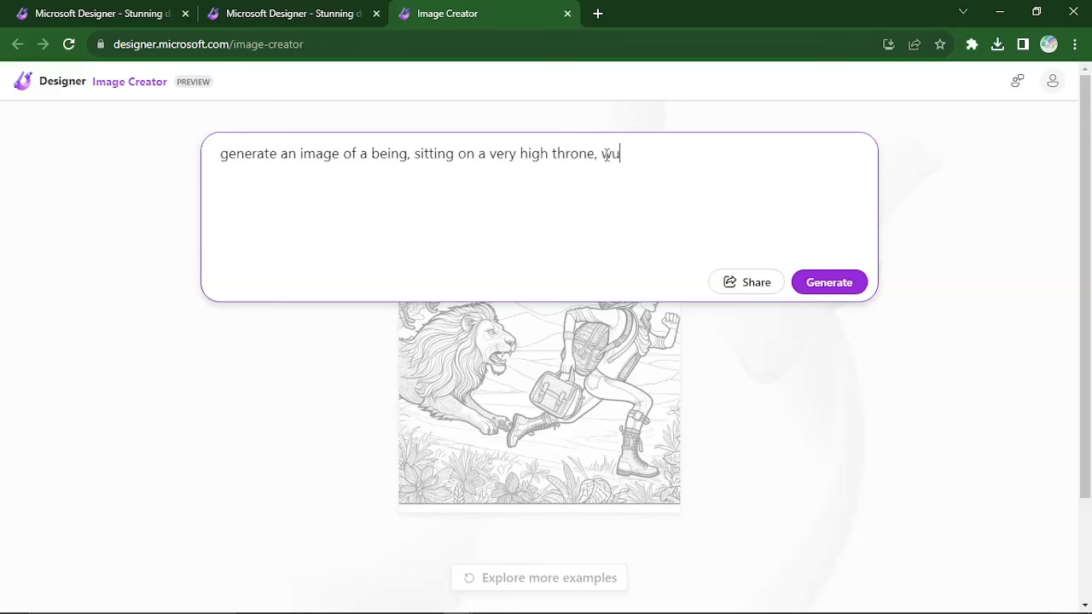
type("ith a cr")
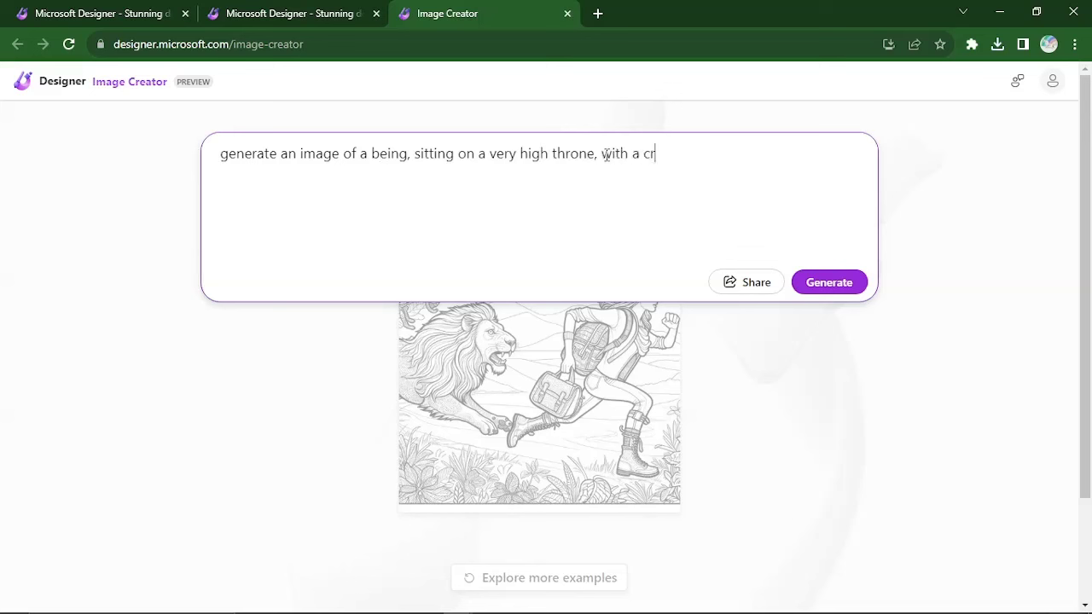
type("own lik")
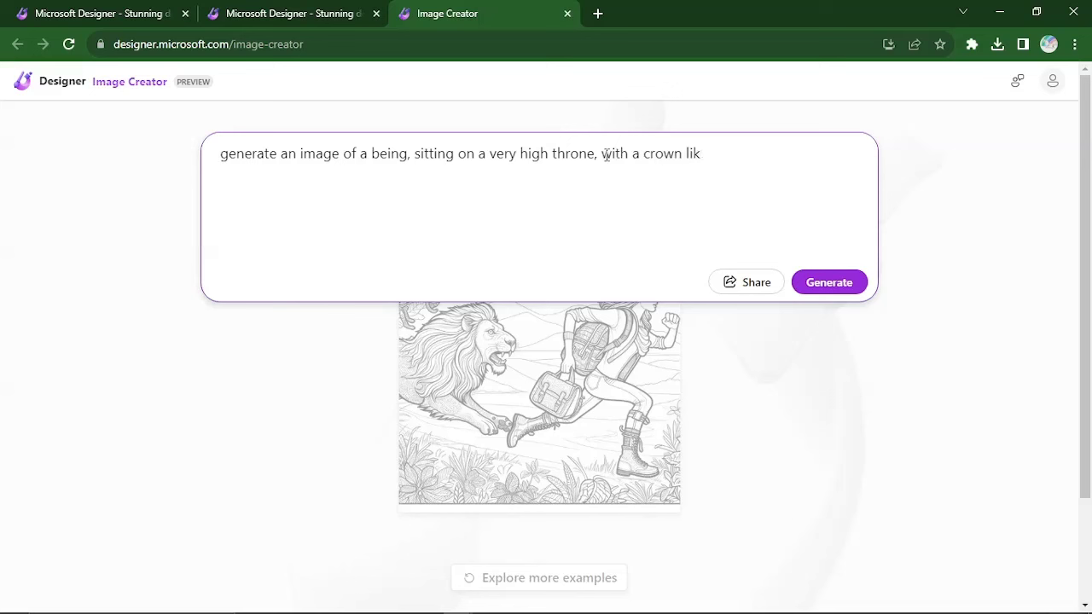
type("e the su")
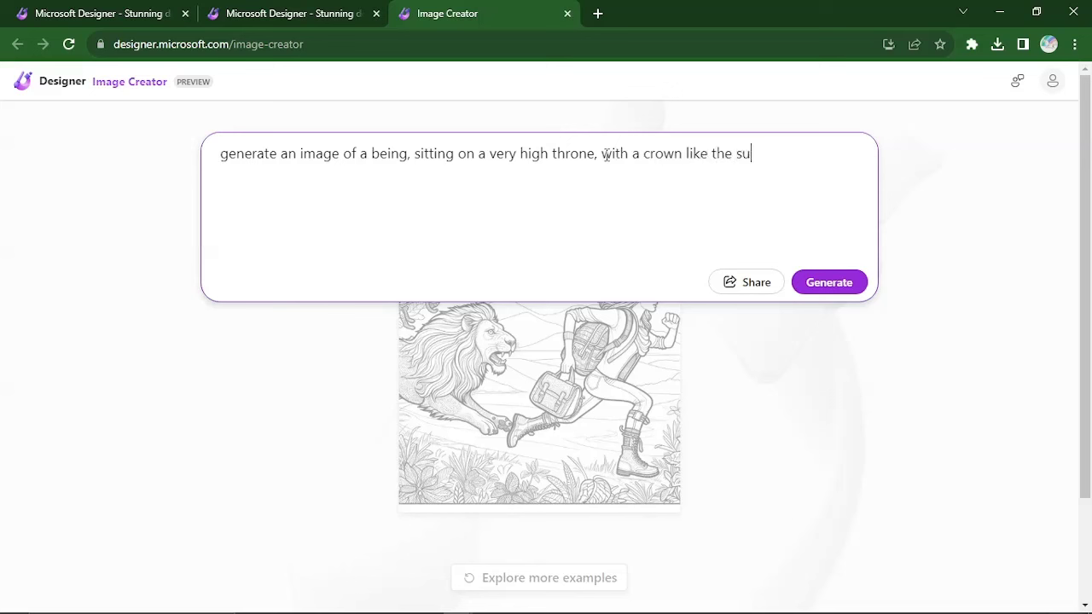
type("n")
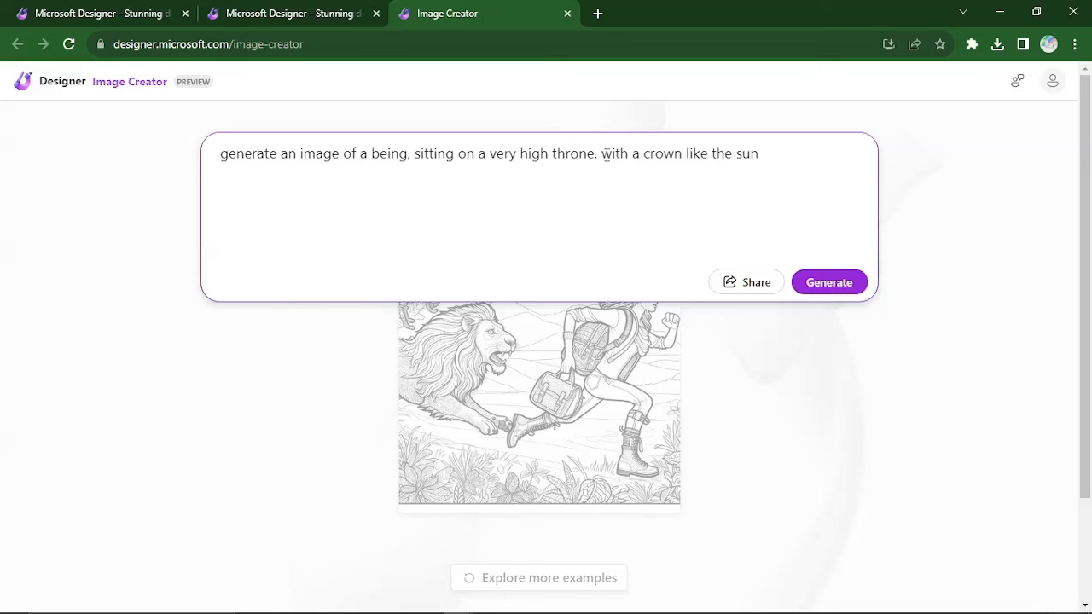
Step: Finish with ', talking to little human men and women' and generate the throne image
type(", t")
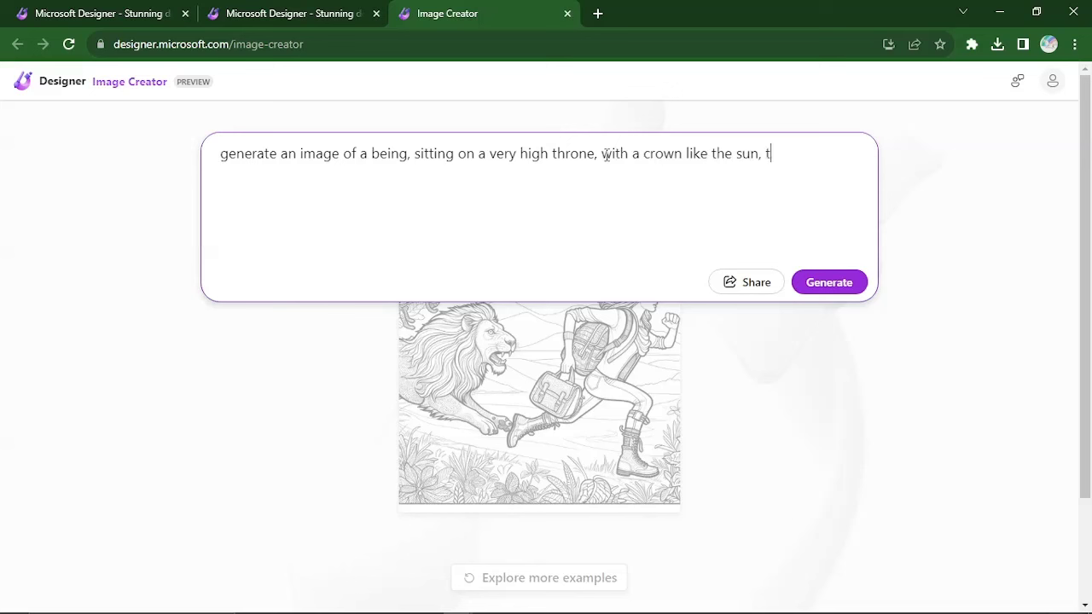
type("alking to l")
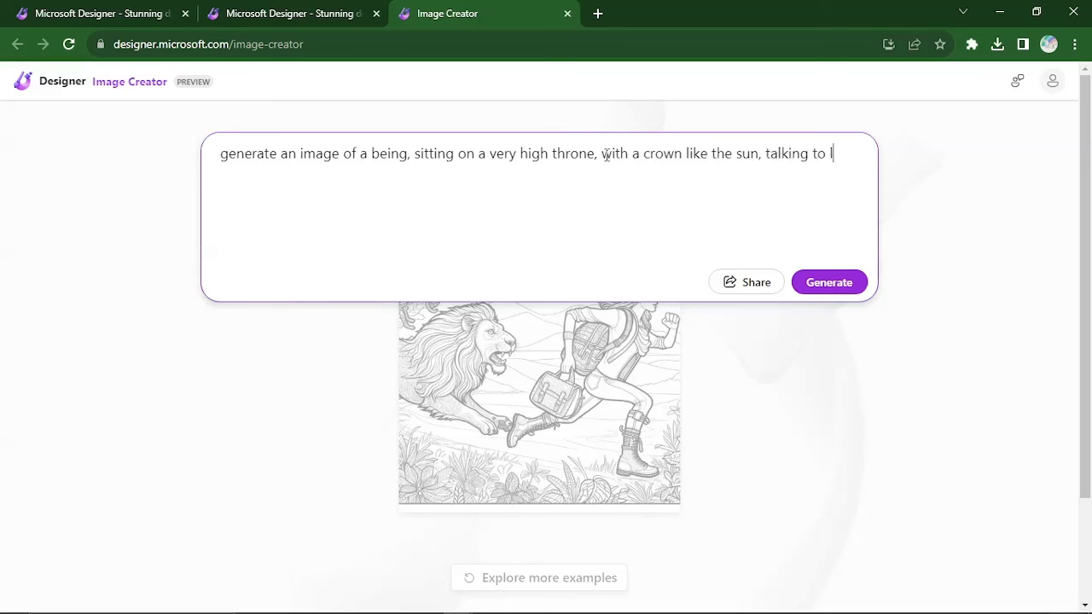
type("little hu")
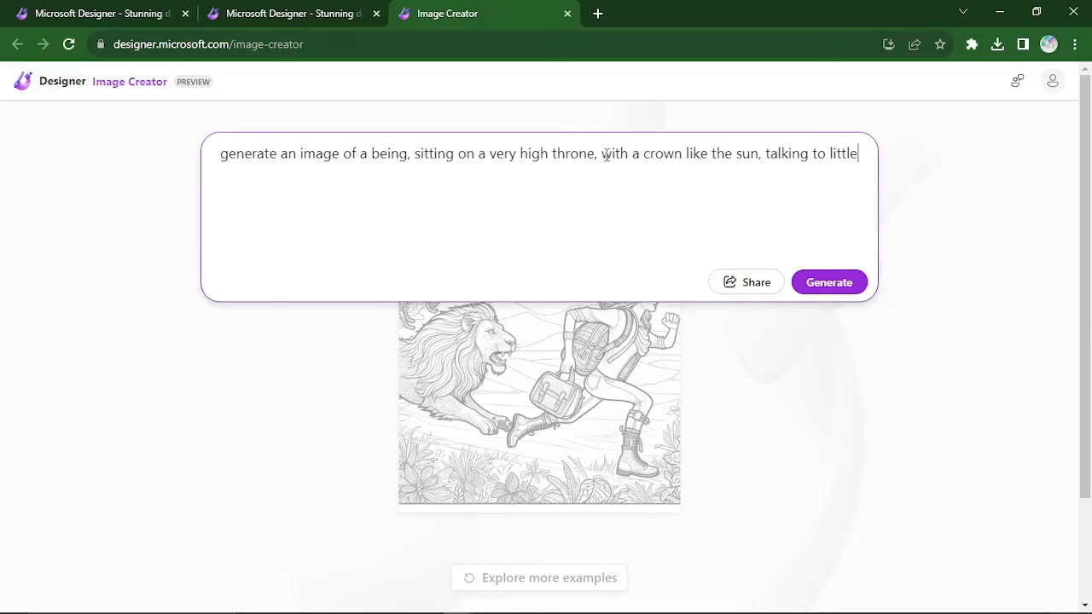
type("human")
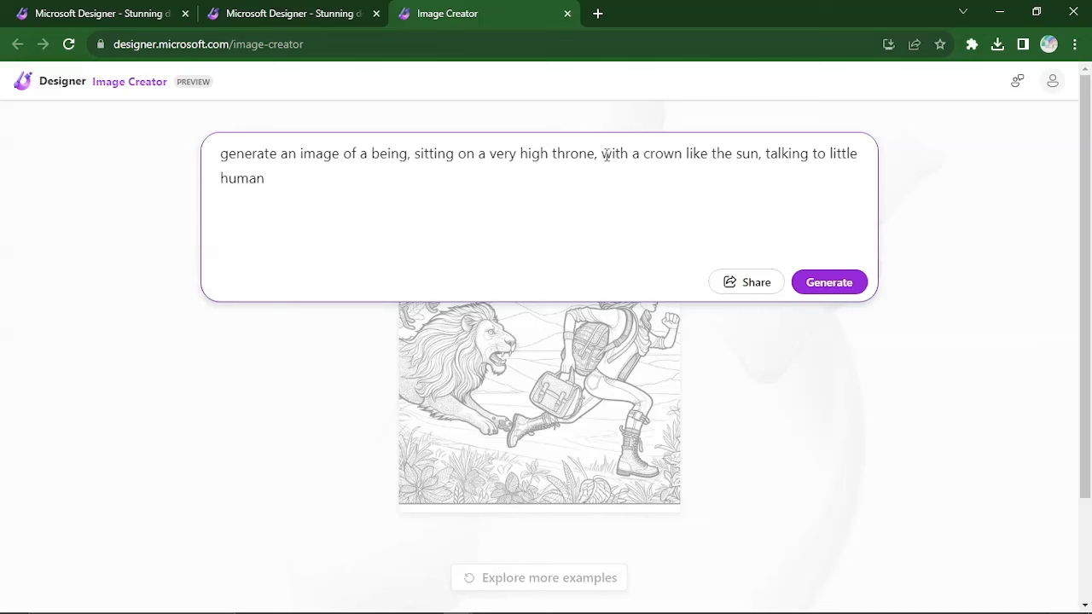
type("men")
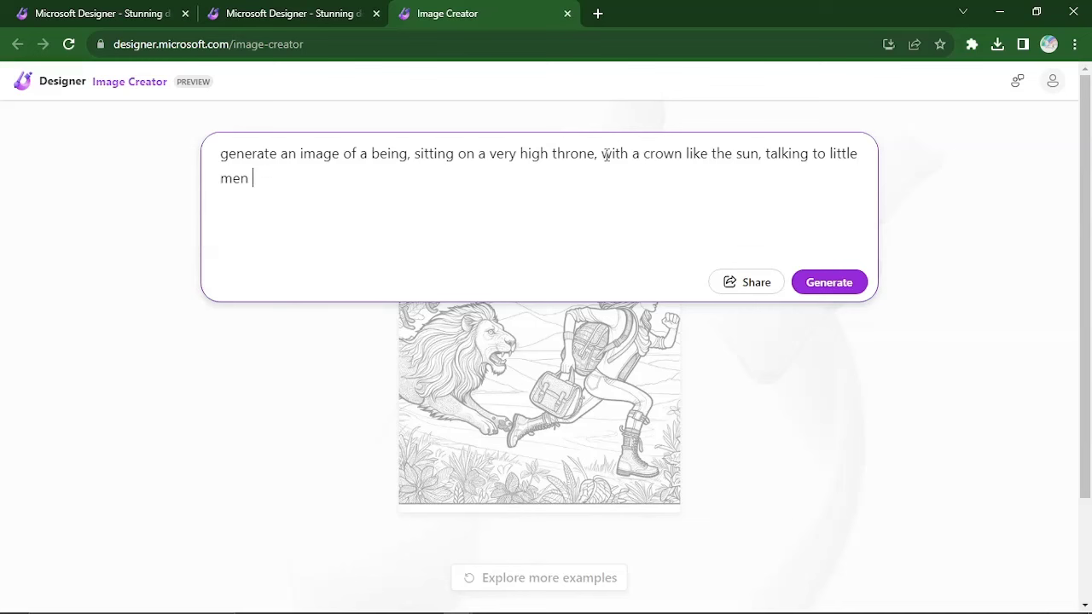
type("and women")
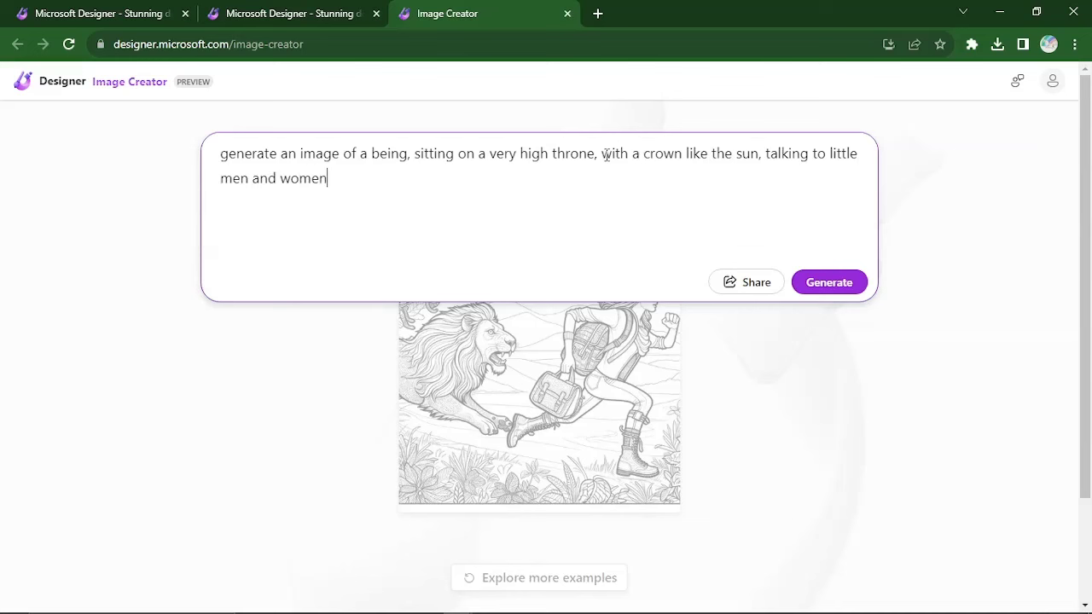
left_click(827, 282)
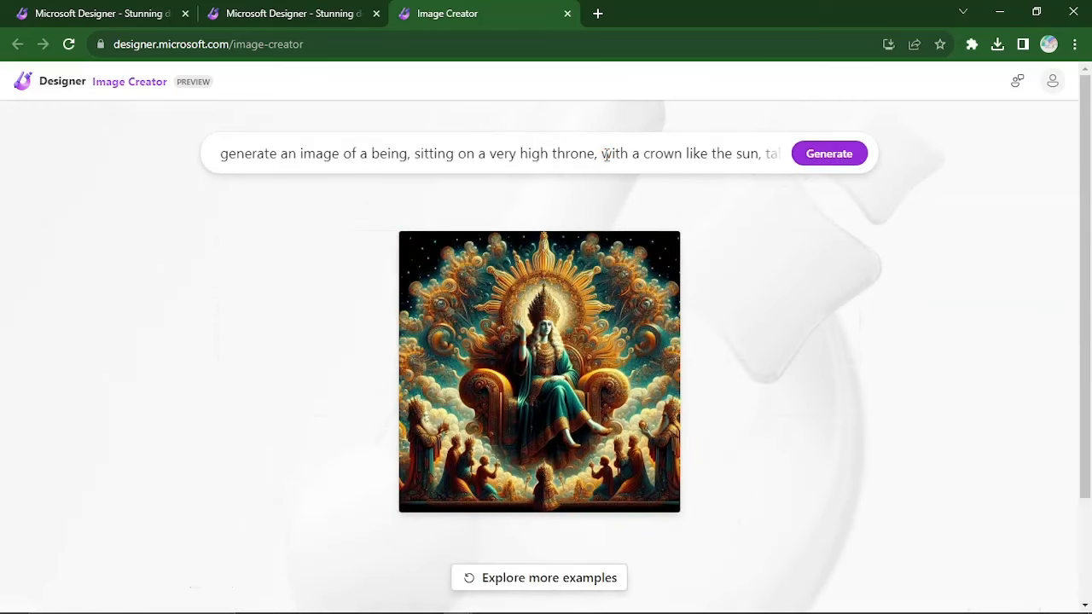
mouse_move(1022, 372)
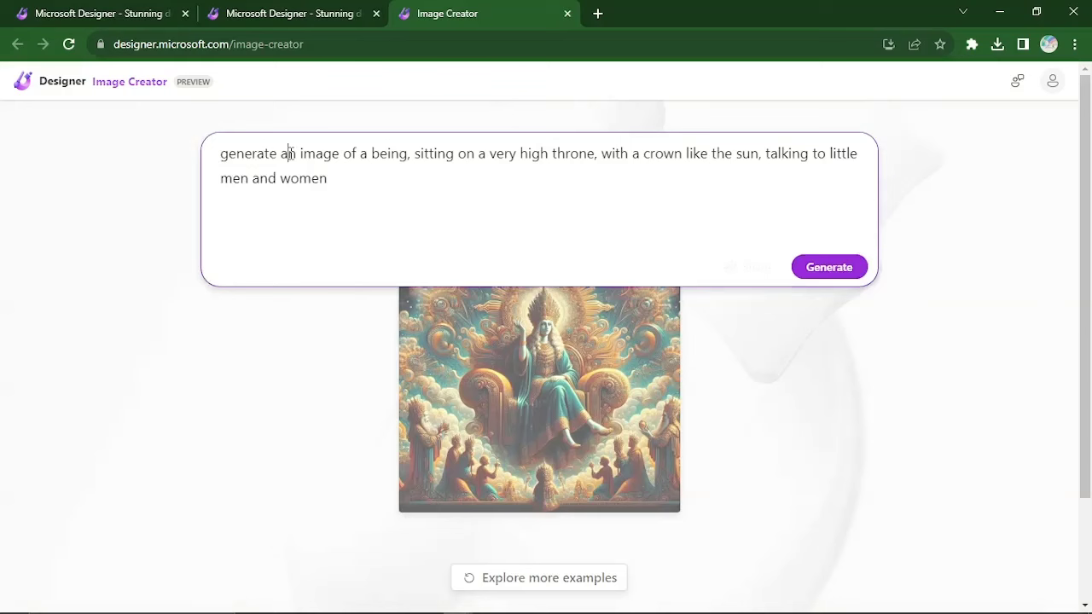
Step: Reword the throne prompt to request 'a coloring page of' the sun-crowned being
type("a co")
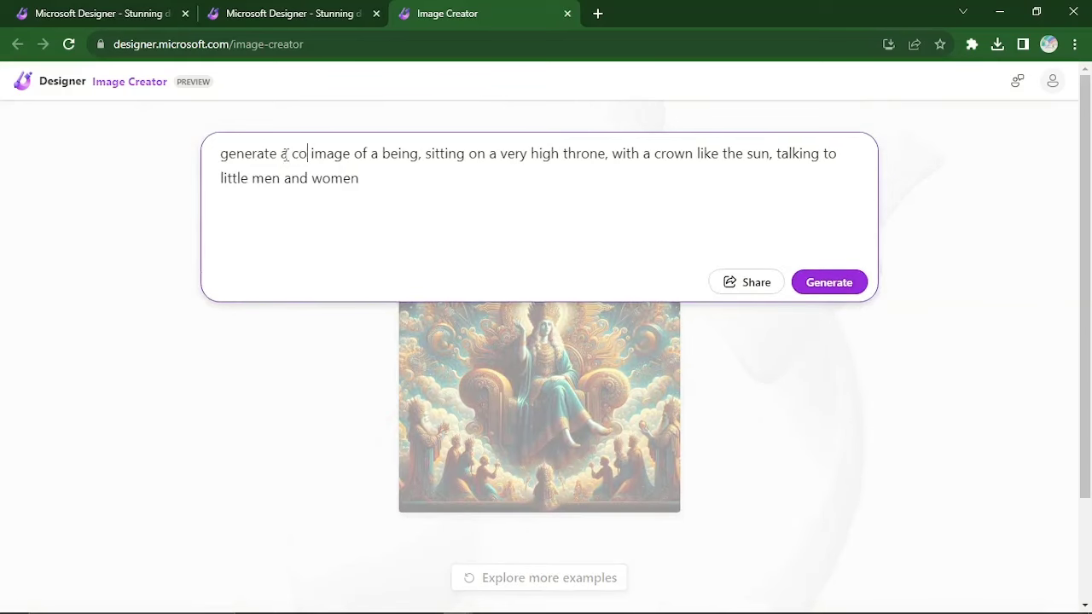
type("loring pa")
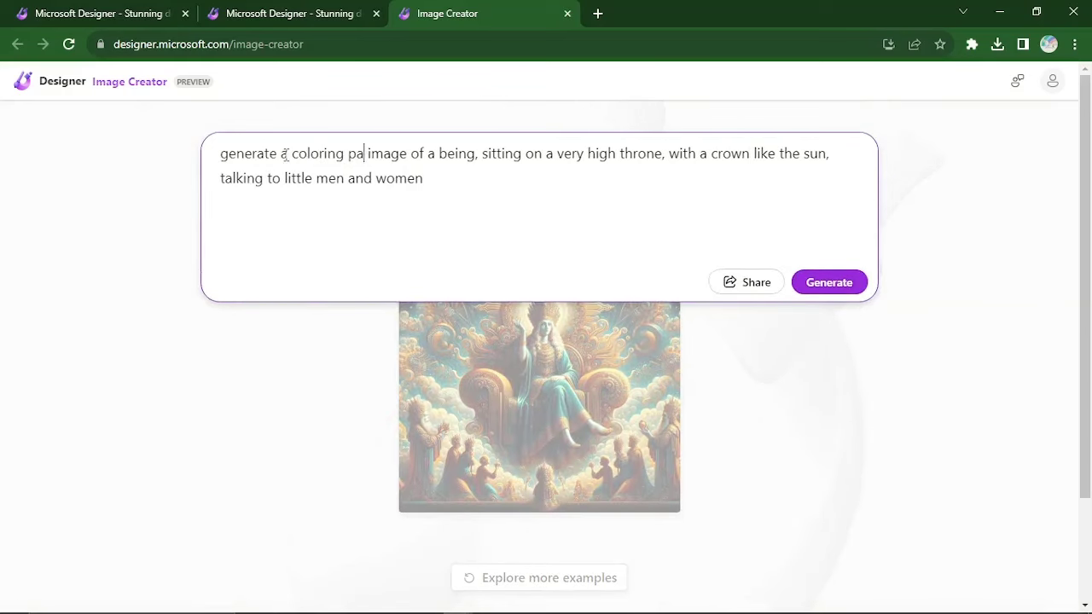
type("ge of")
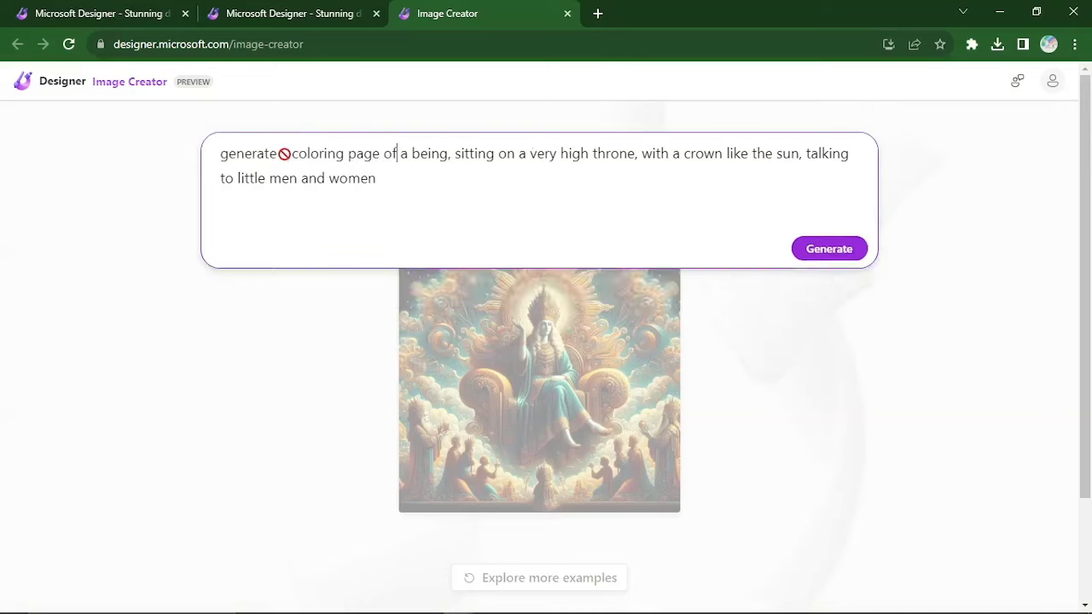
Step: Generate the throne-sitting being coloring page and view the result in detail
left_click(829, 249)
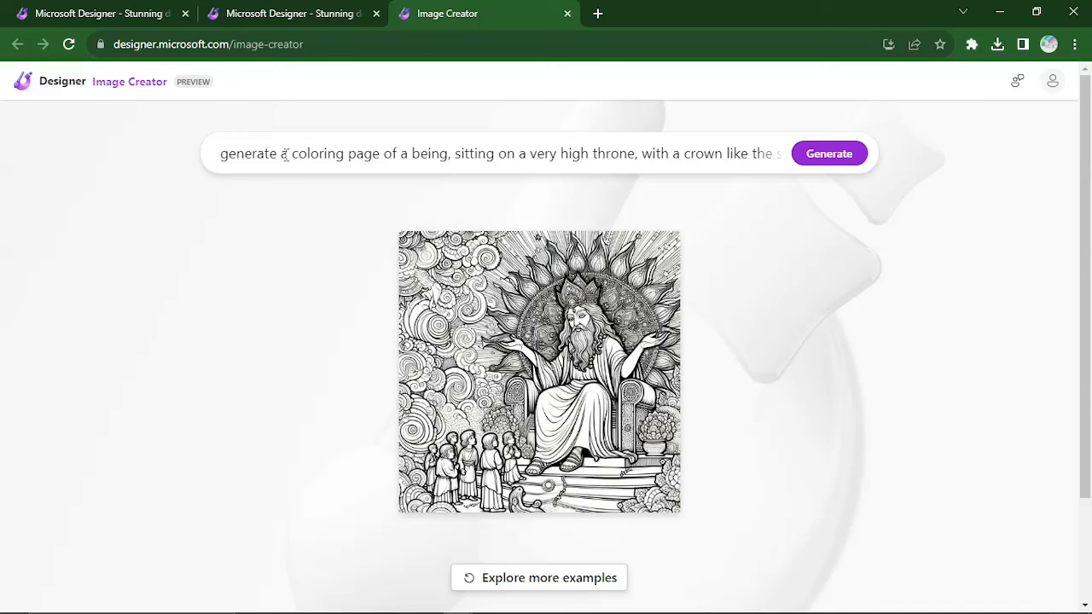
left_click(539, 372)
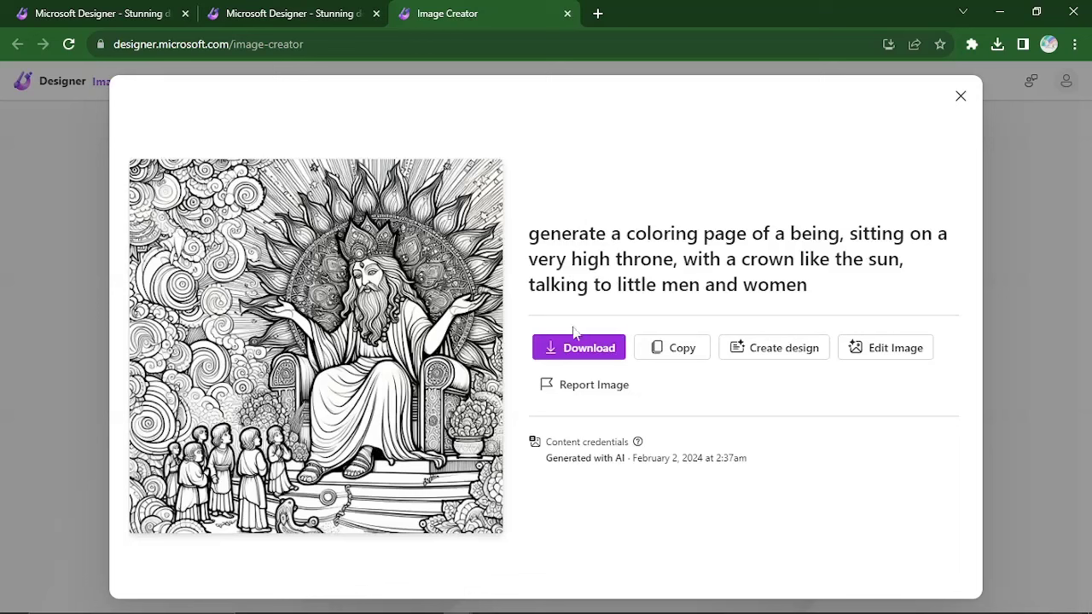
Step: Download the throne coloring page to the computer and close its detail view
left_click(579, 348)
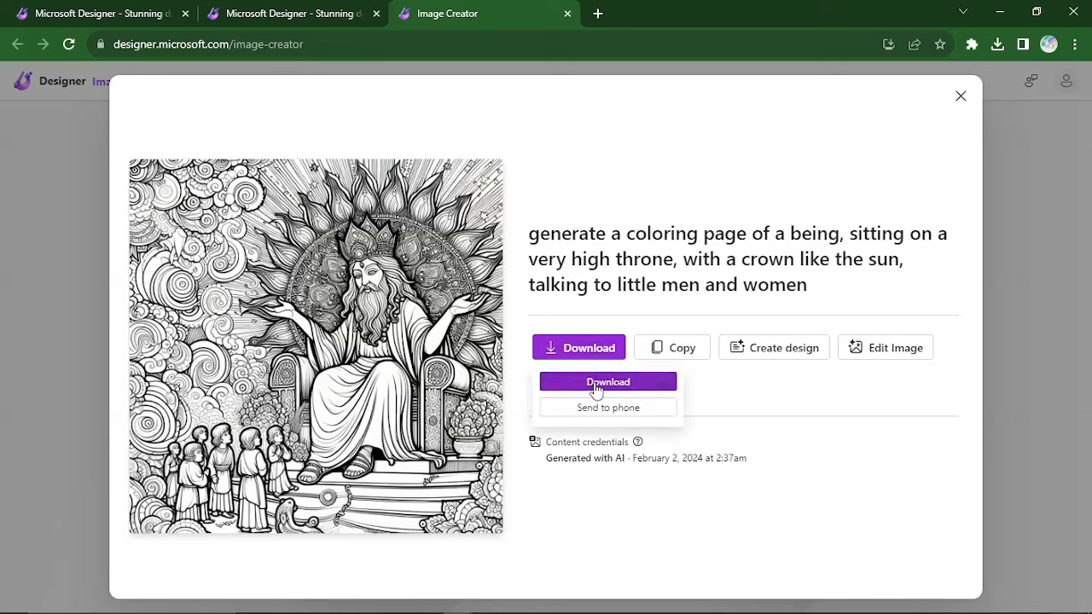
left_click(608, 382)
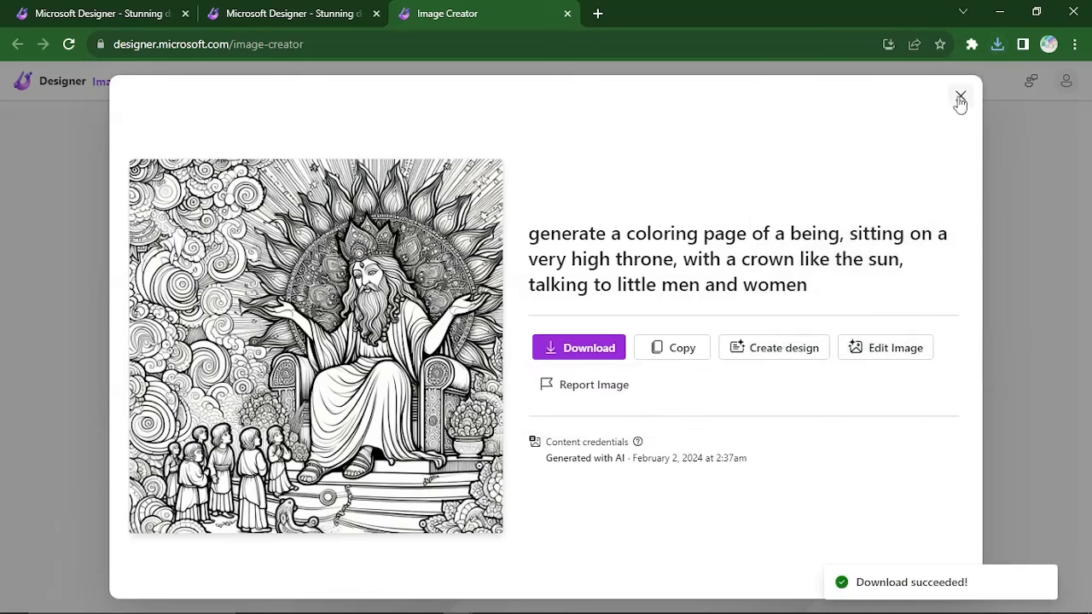
left_click(959, 96)
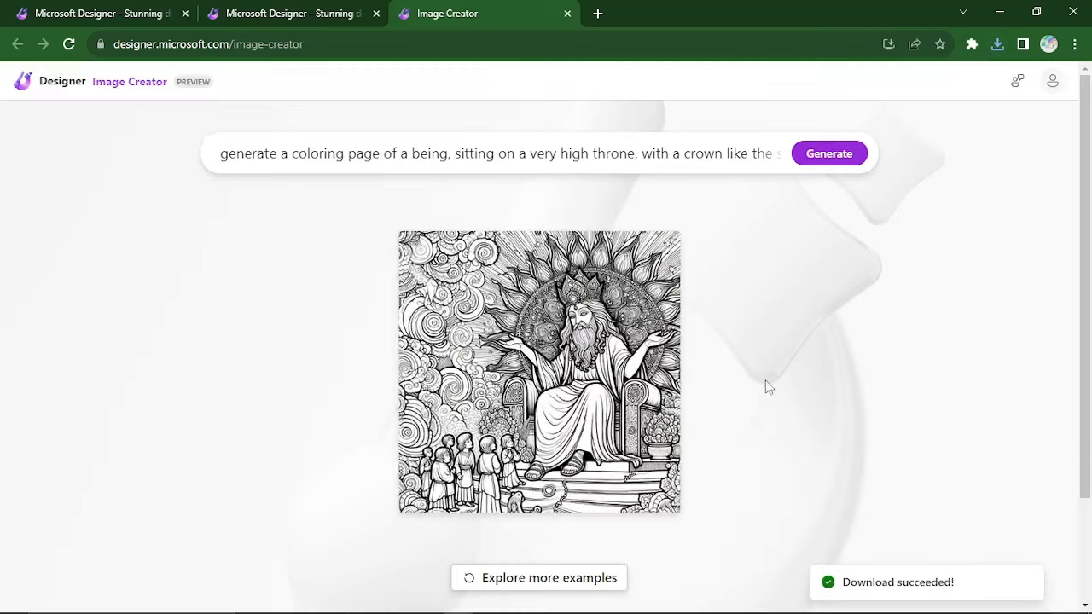
scroll("down", 3)
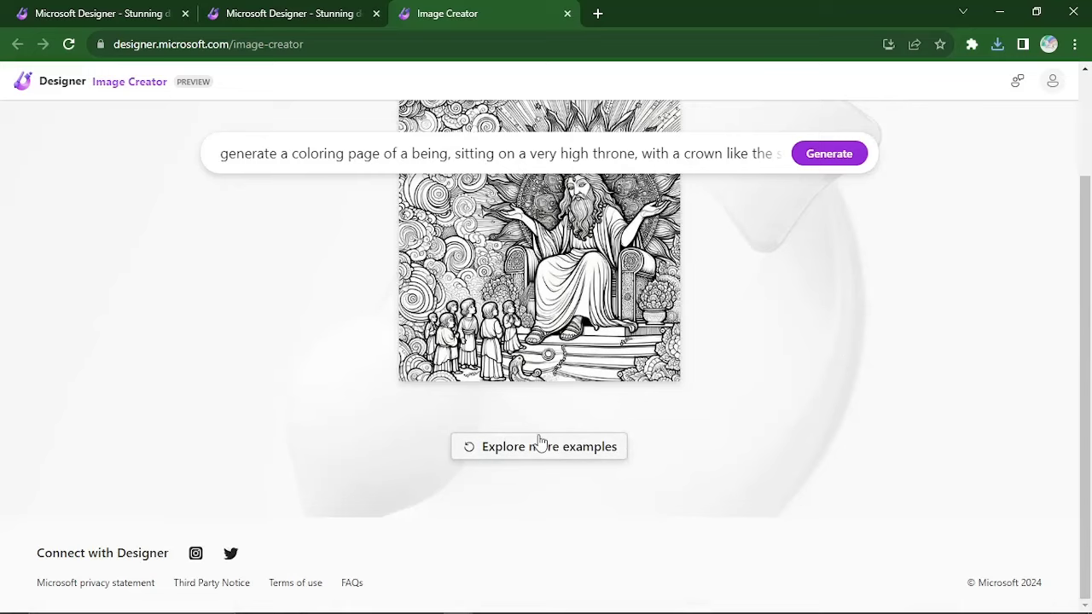